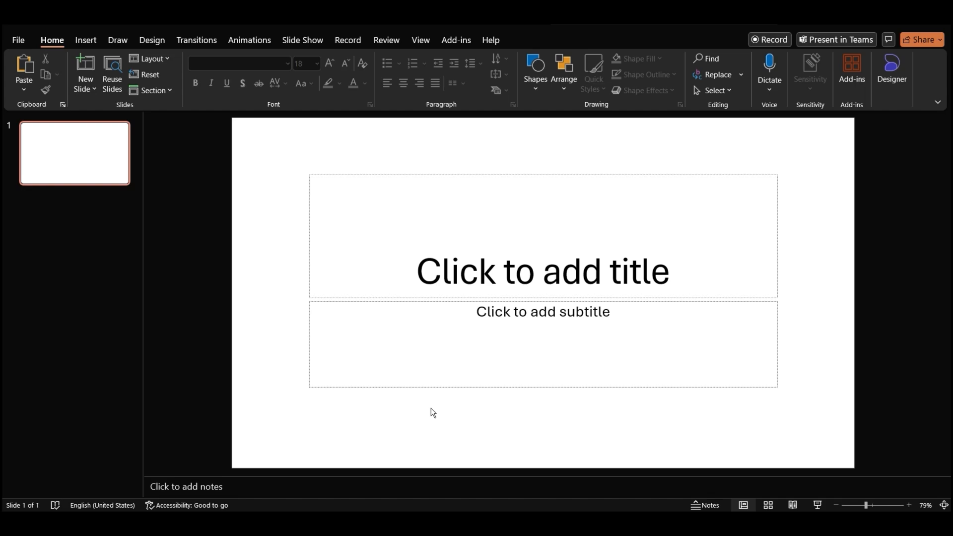
mouse_move(252, 179)
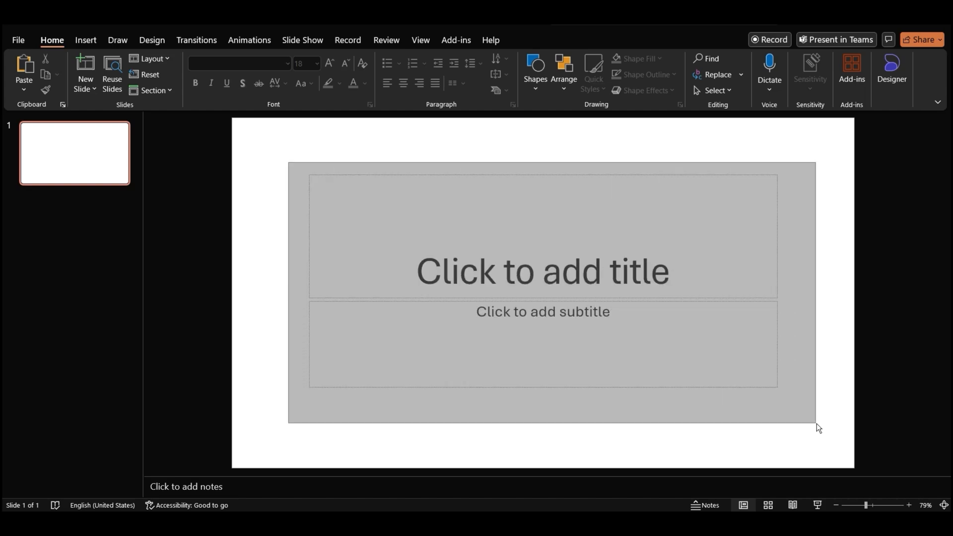
Bring up the shortcut menu on the now-empty first slide
right_click(491, 267)
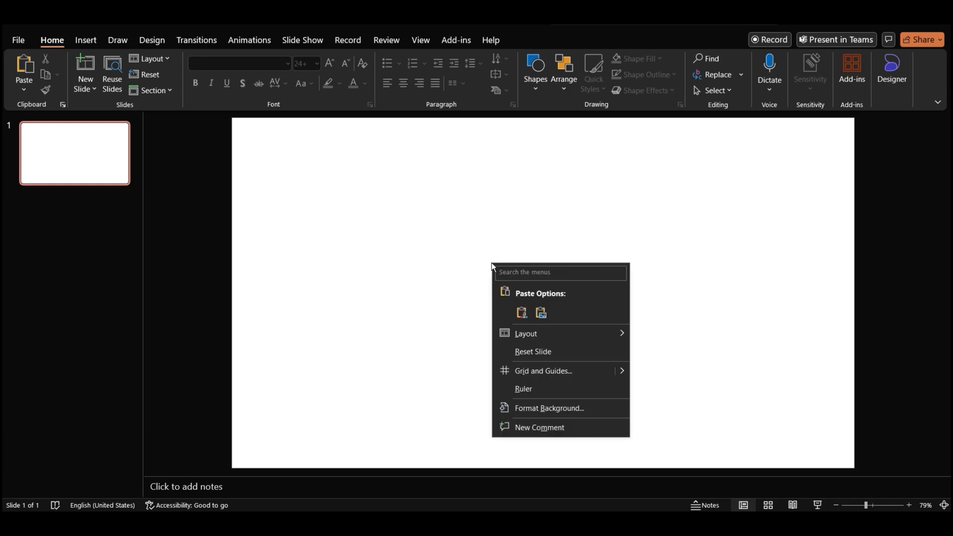
Fill the slide background with the 'RevoluCar Driving the Future_enhanced' picture
left_click(548, 412)
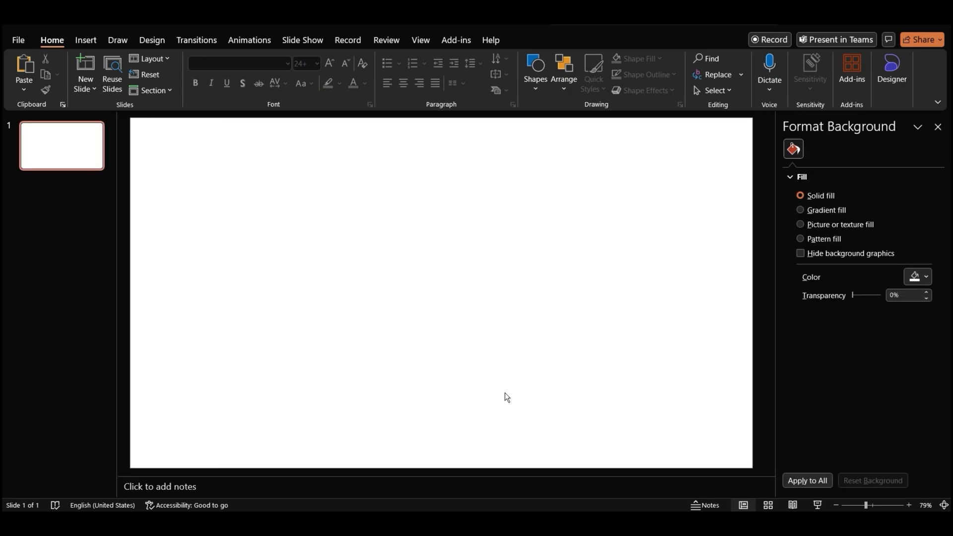
mouse_move(823, 227)
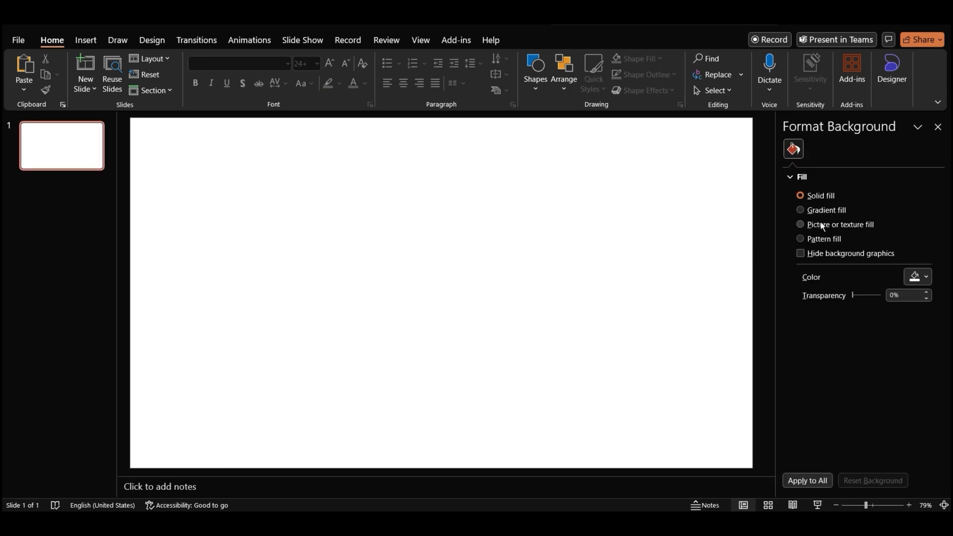
left_click(800, 224)
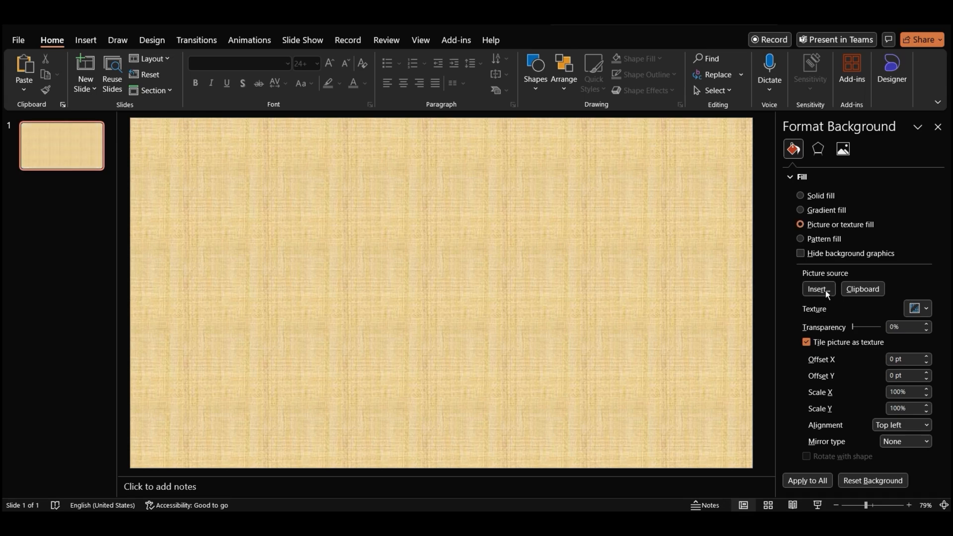
left_click(817, 291)
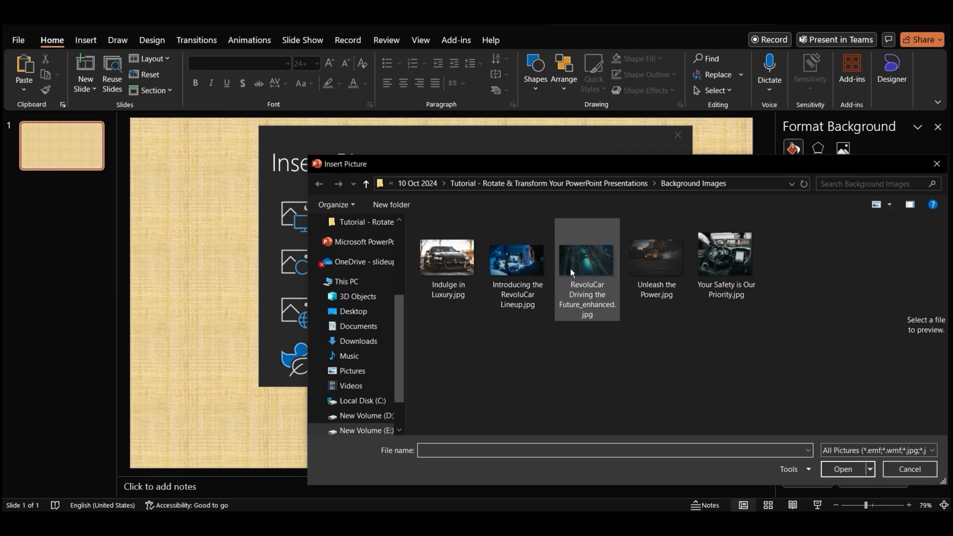
left_click(587, 258)
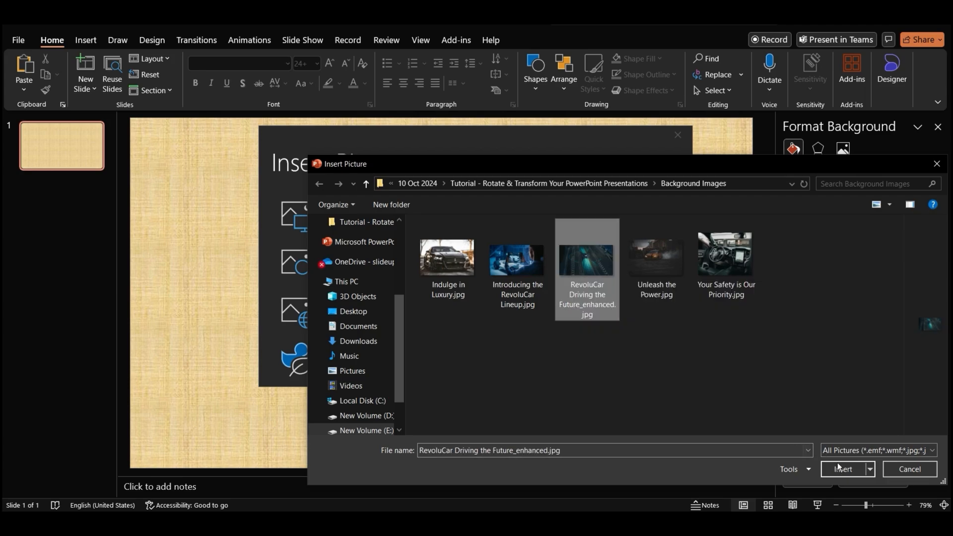
left_click(843, 469)
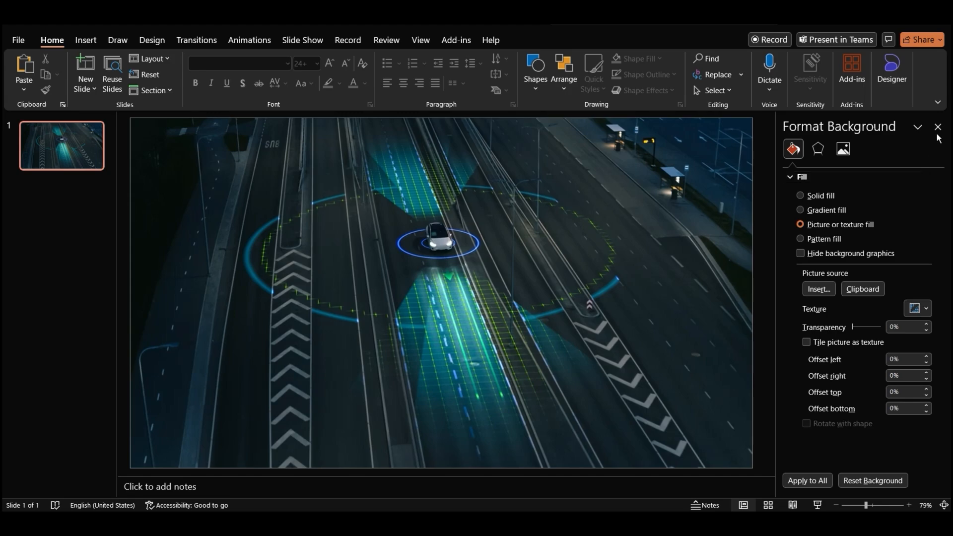
left_click(938, 128)
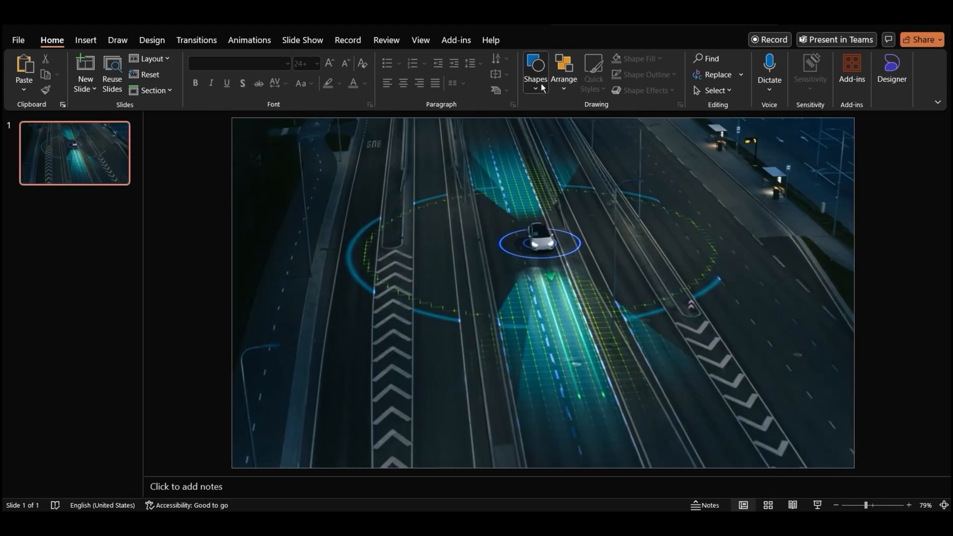
Draw a slide-sized rectangle with black solid fill, 50% transparency and no line
left_click(535, 71)
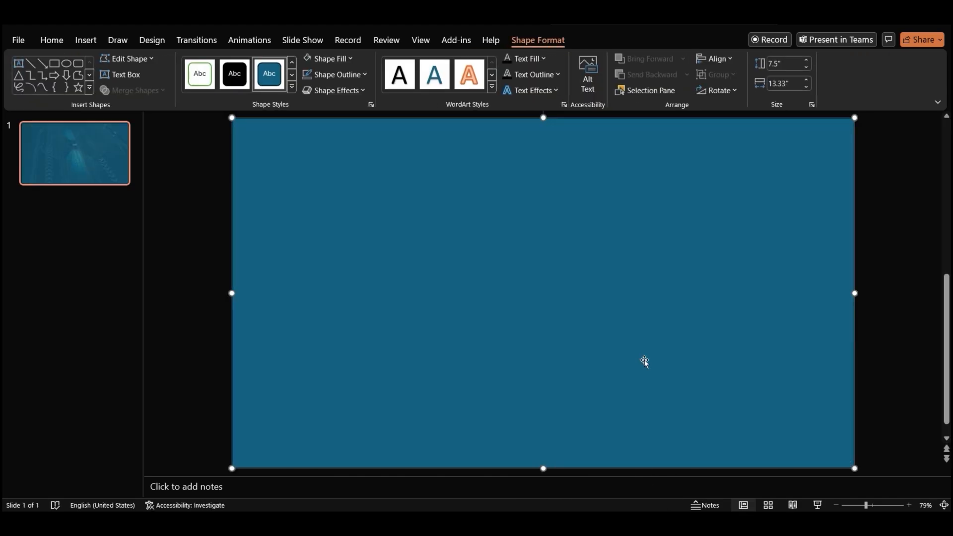
right_click(645, 362)
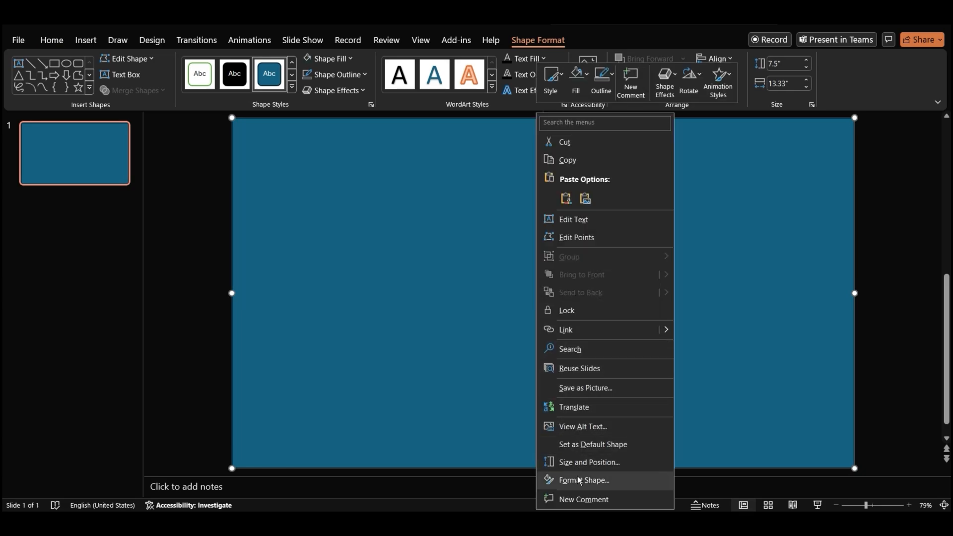
left_click(583, 479)
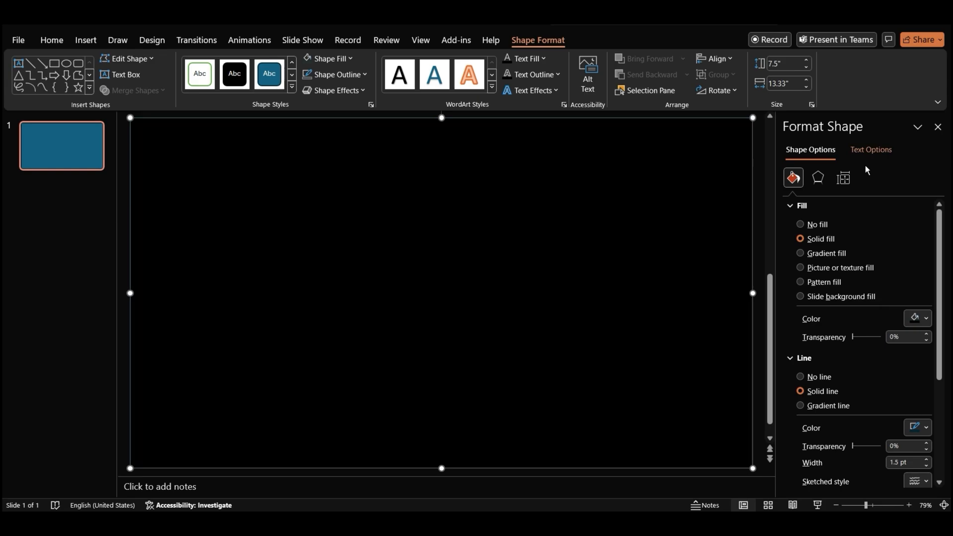
type("5")
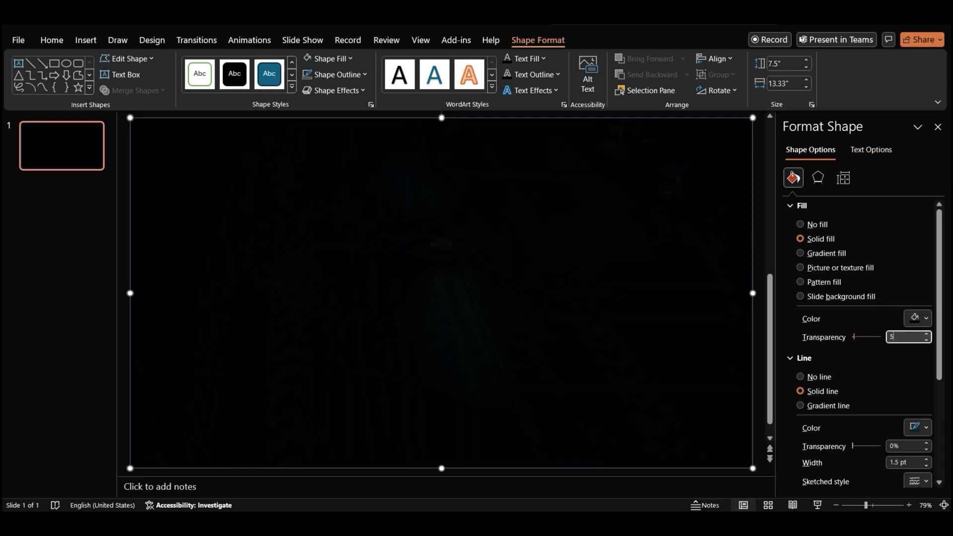
type("50")
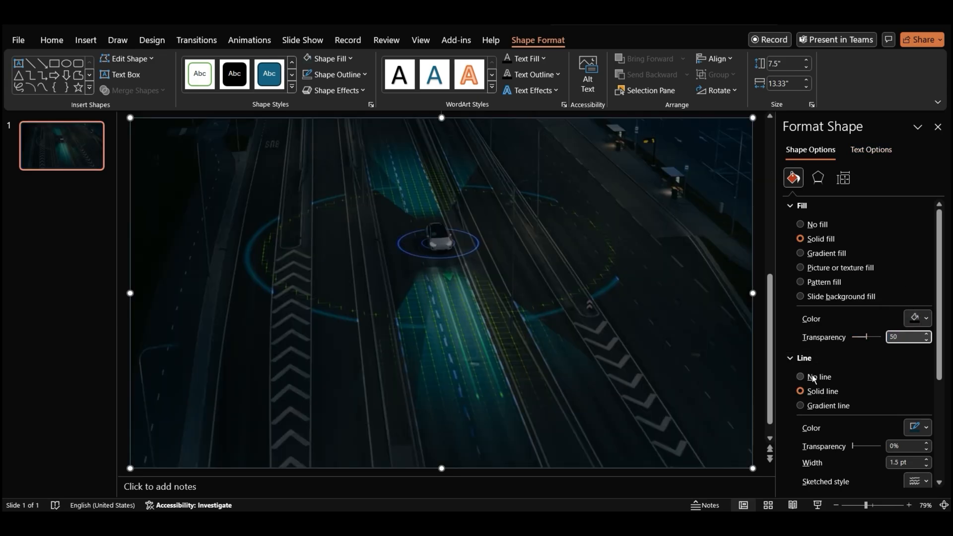
left_click(801, 377)
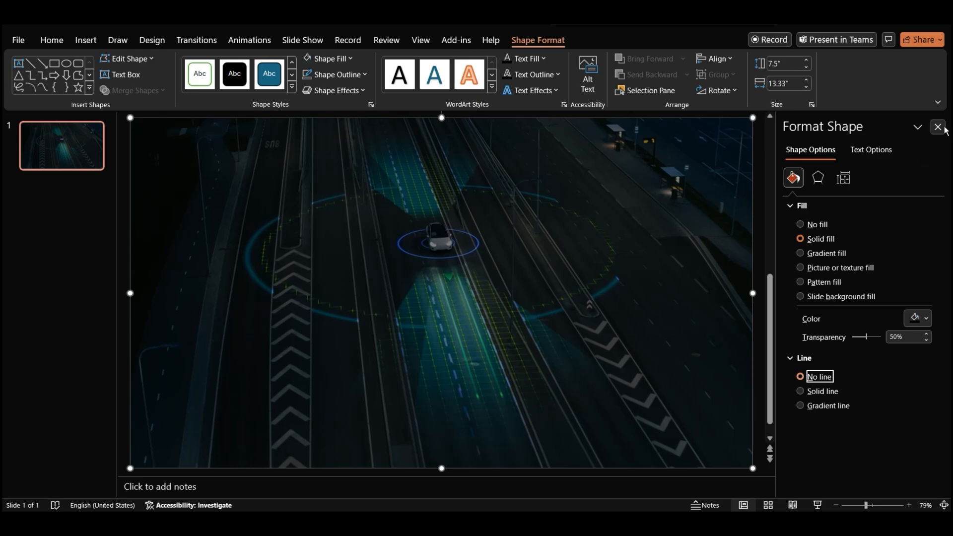
left_click(938, 126)
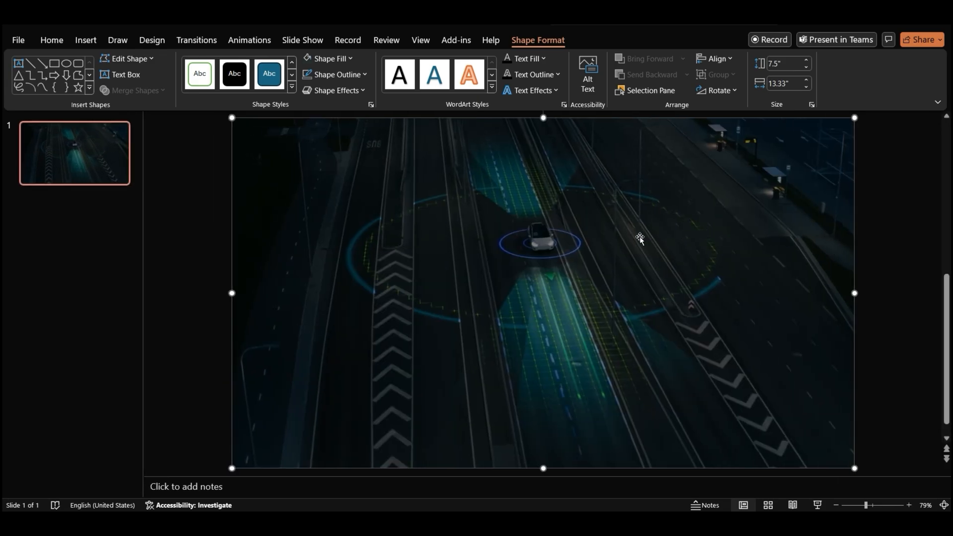
mouse_move(594, 210)
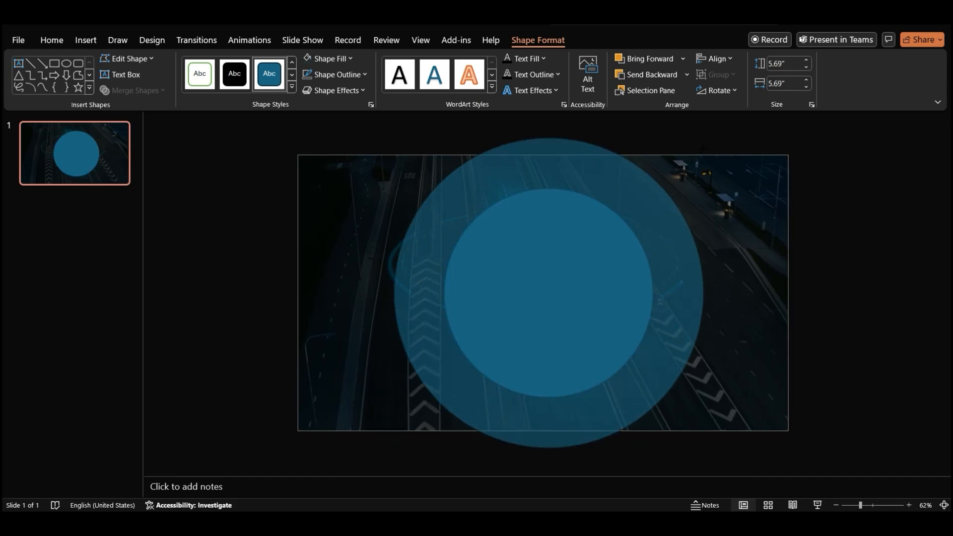
Center the large and small circles on the slide with Align Center and Align Middle
left_click(716, 58)
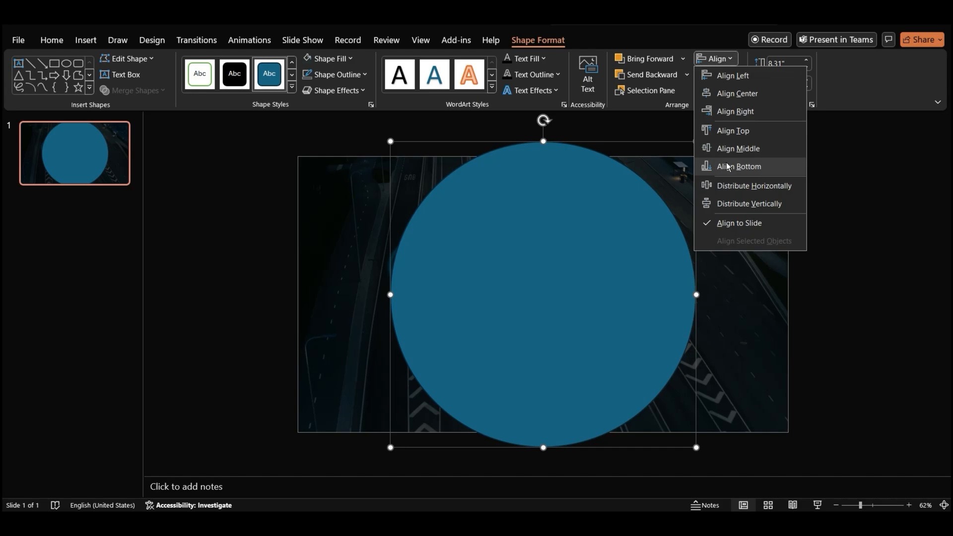
left_click(738, 166)
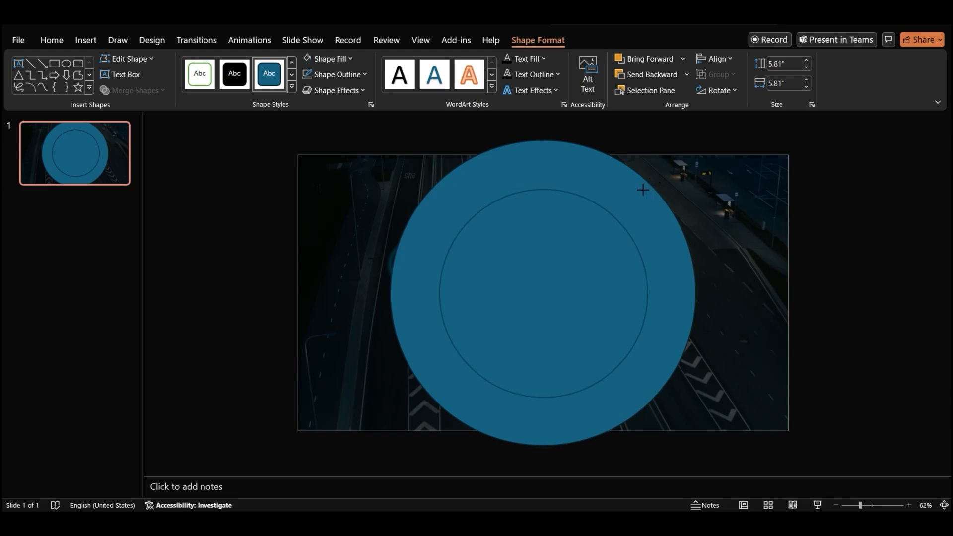
left_click(715, 59)
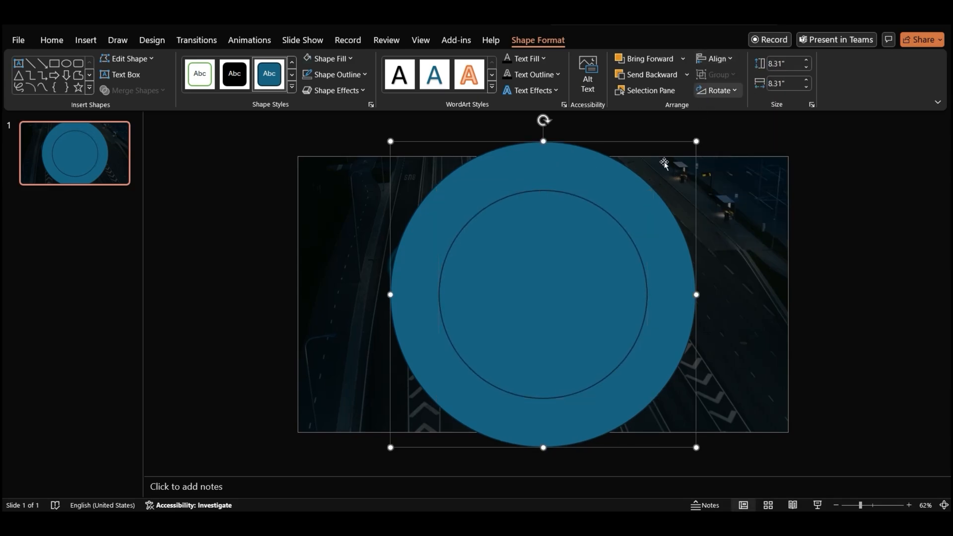
Give both circles Slide background fill and pick a white outline colour
right_click(664, 165)
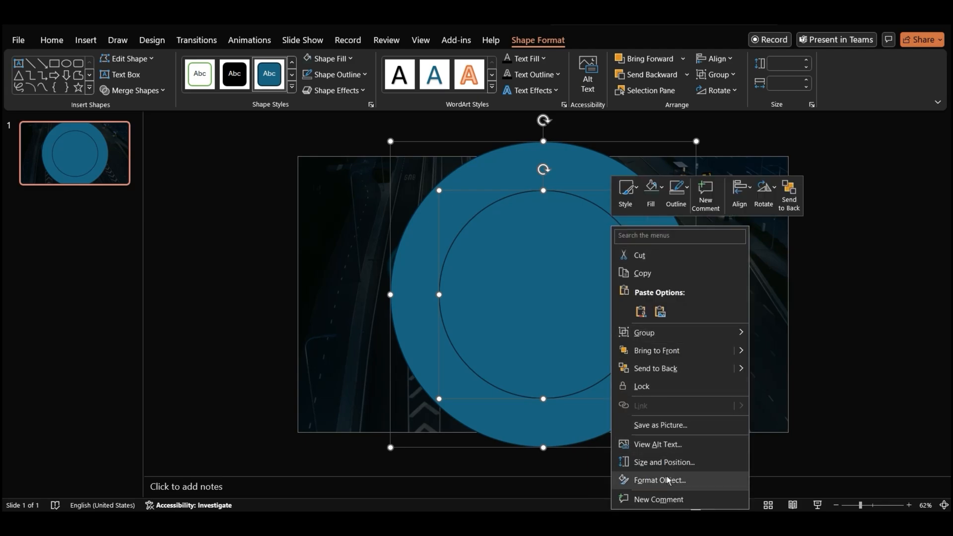
left_click(659, 479)
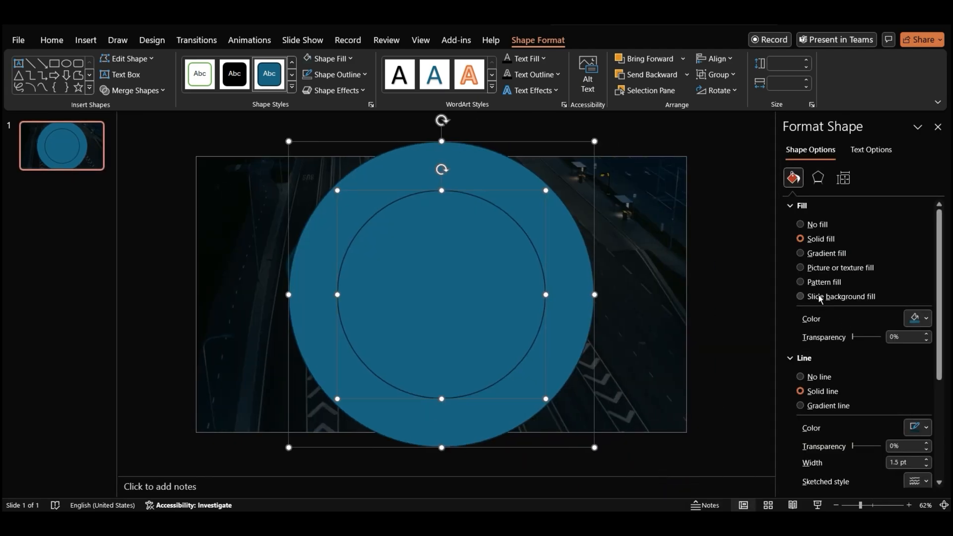
left_click(800, 296)
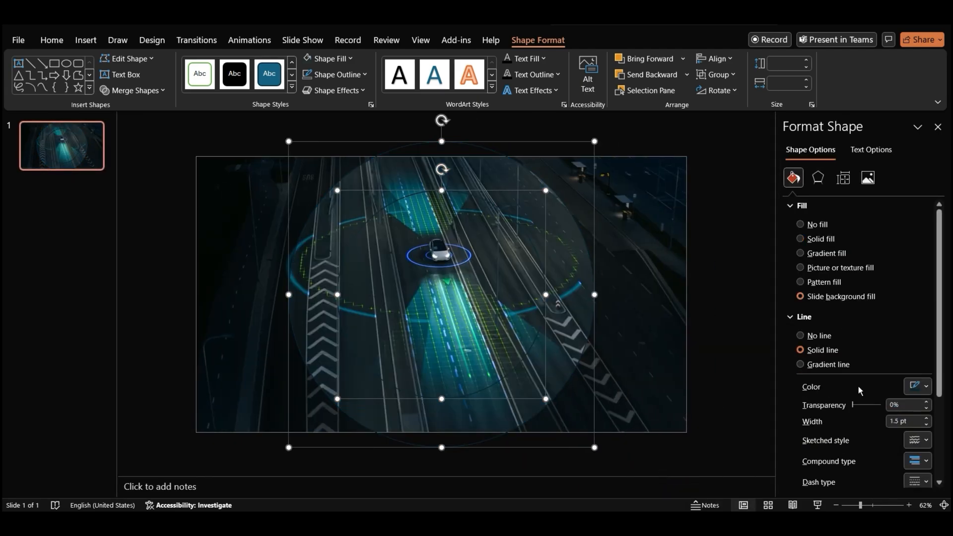
left_click(915, 387)
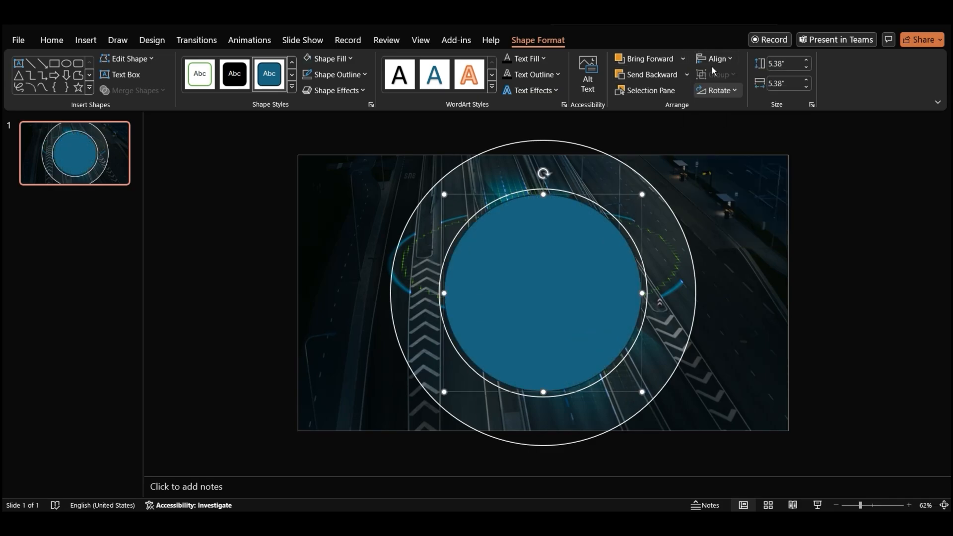
mouse_move(568, 266)
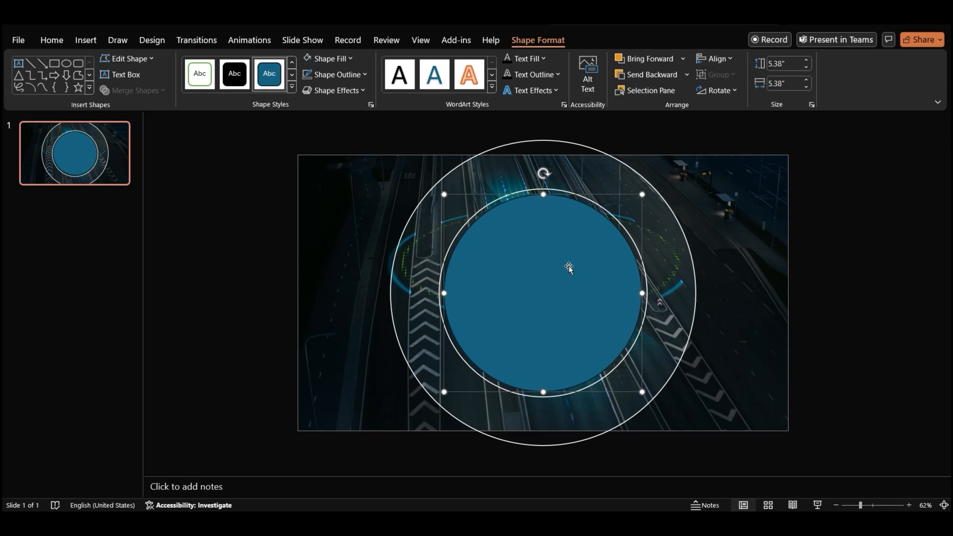
Set the inner circle to black solid fill at 40% transparency, then deselect it
right_click(569, 268)
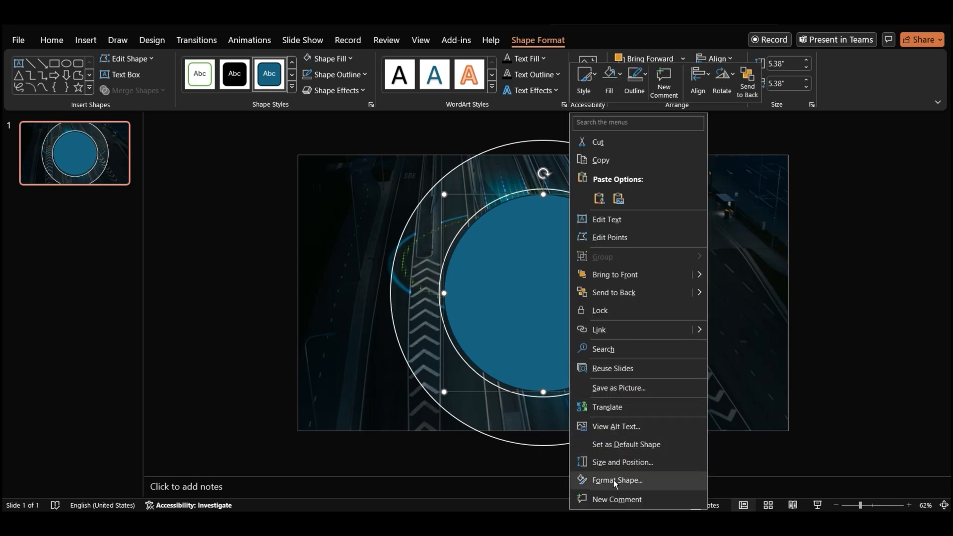
left_click(616, 480)
type("40")
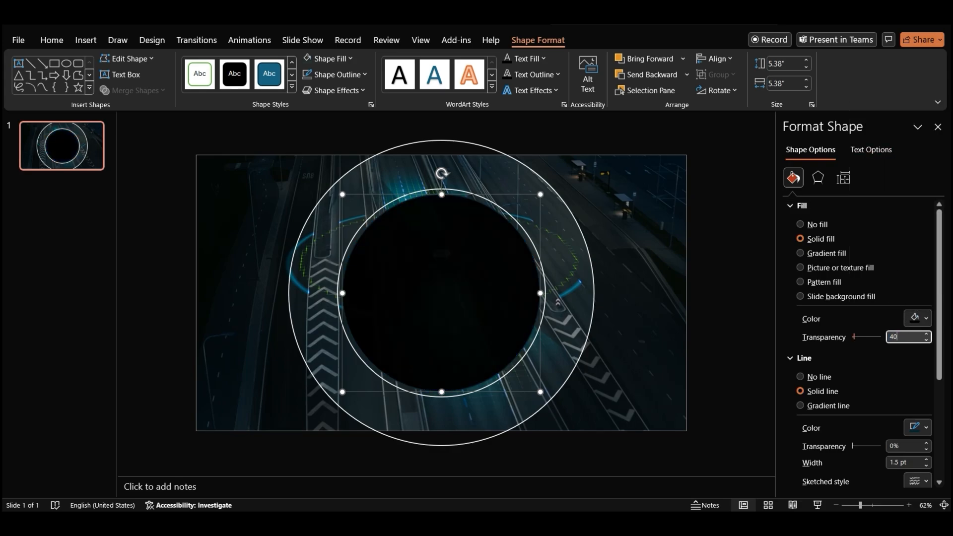
left_click(800, 377)
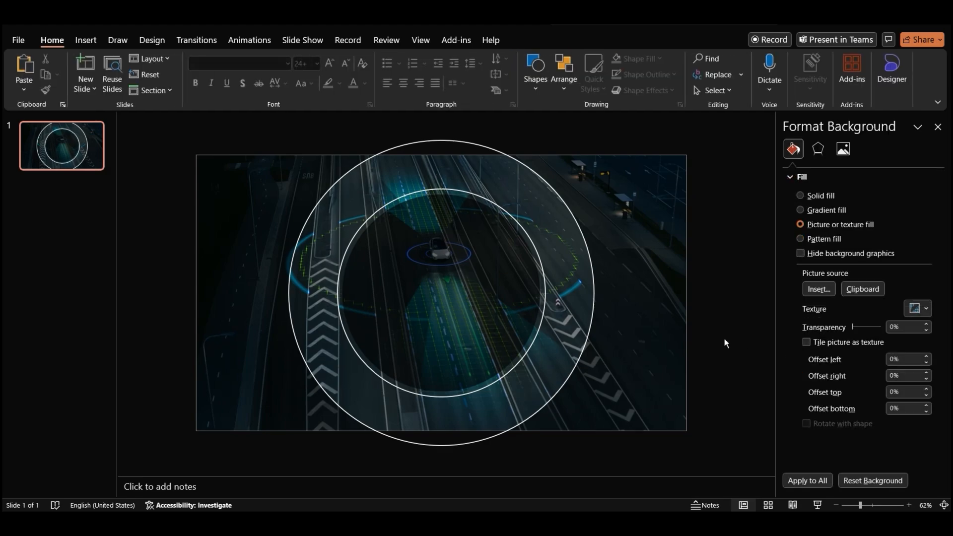
mouse_move(455, 427)
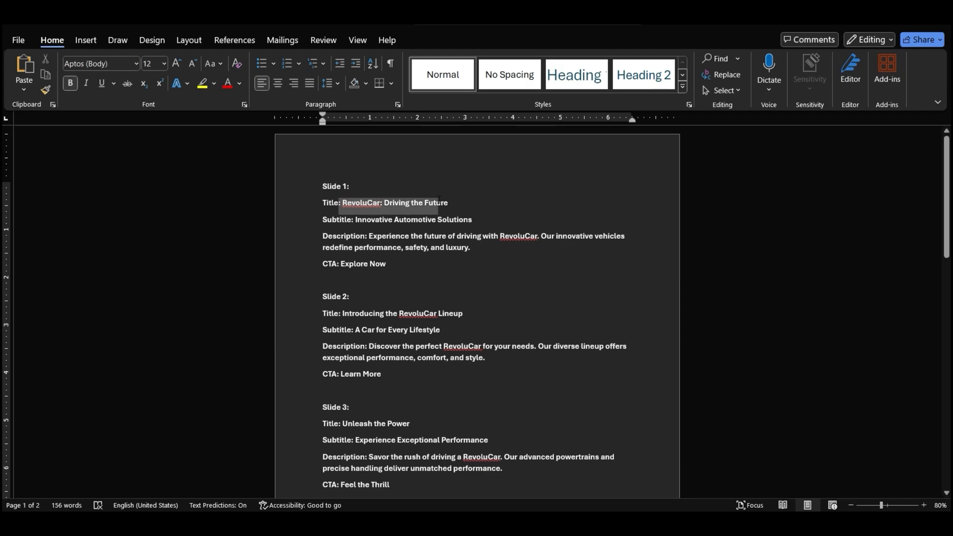
Copy the title 'RevoluCar: Driving the Future' from the Word script
key("ctrl+c")
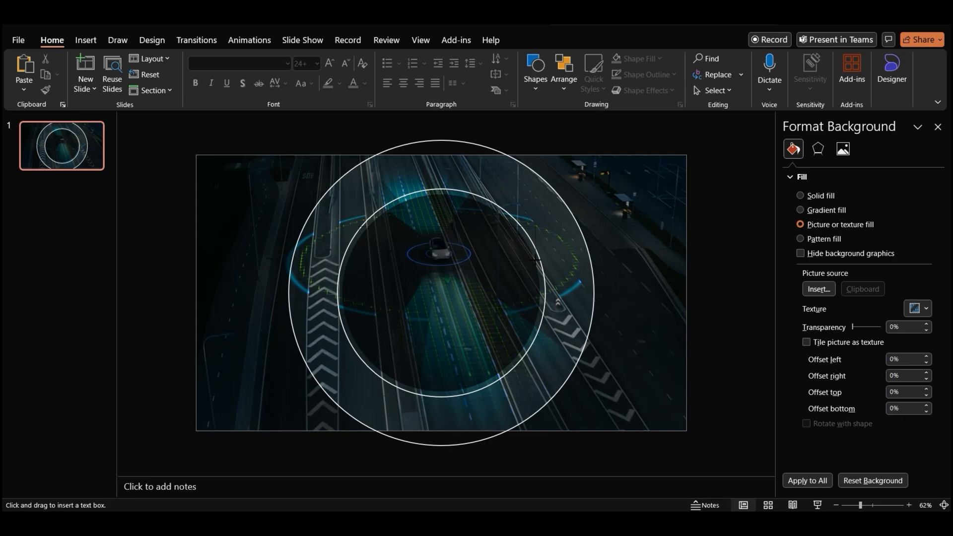
Paste 'RevoluCar: Driving the Future' and 'Innovative Automotive Solutions' as white, centred text boxes
key("ctrl+v")
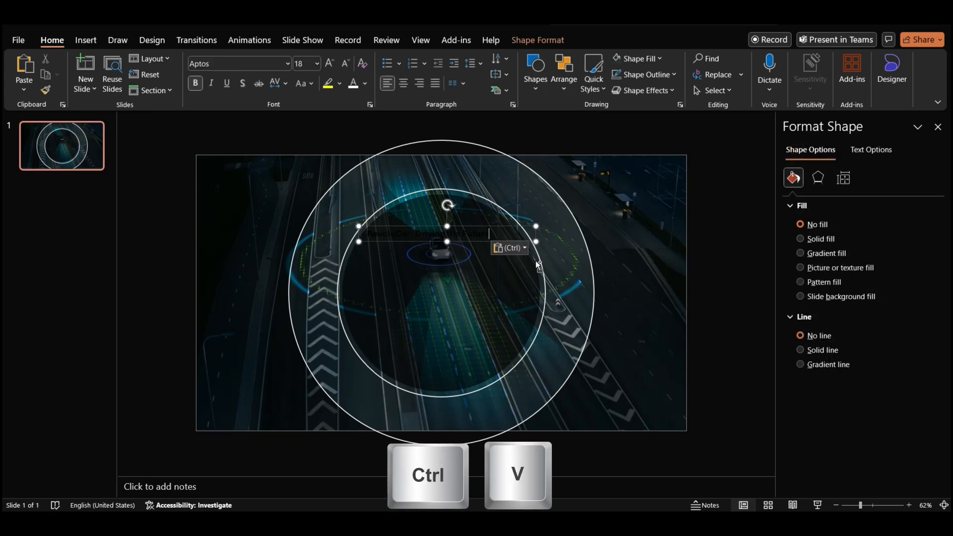
key("ctrl+v")
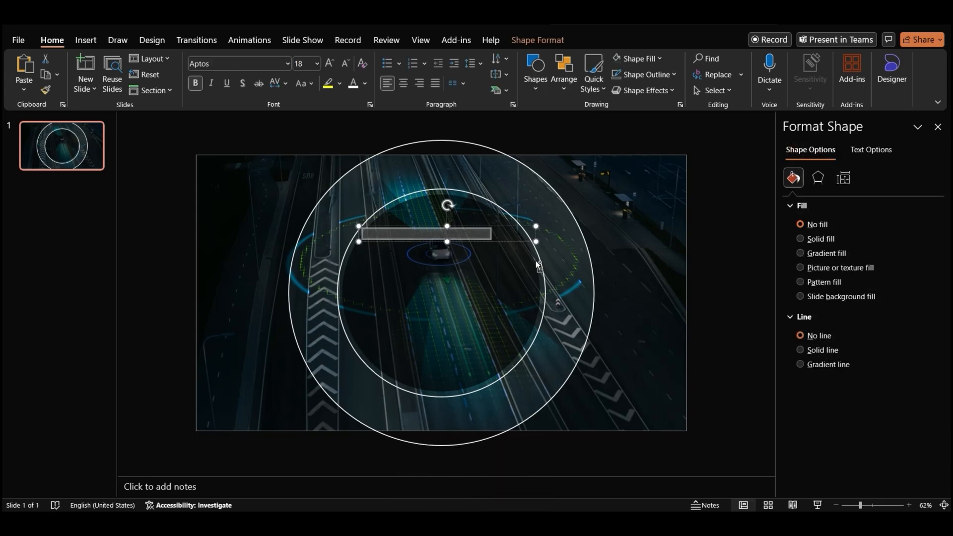
key("ctrl+a")
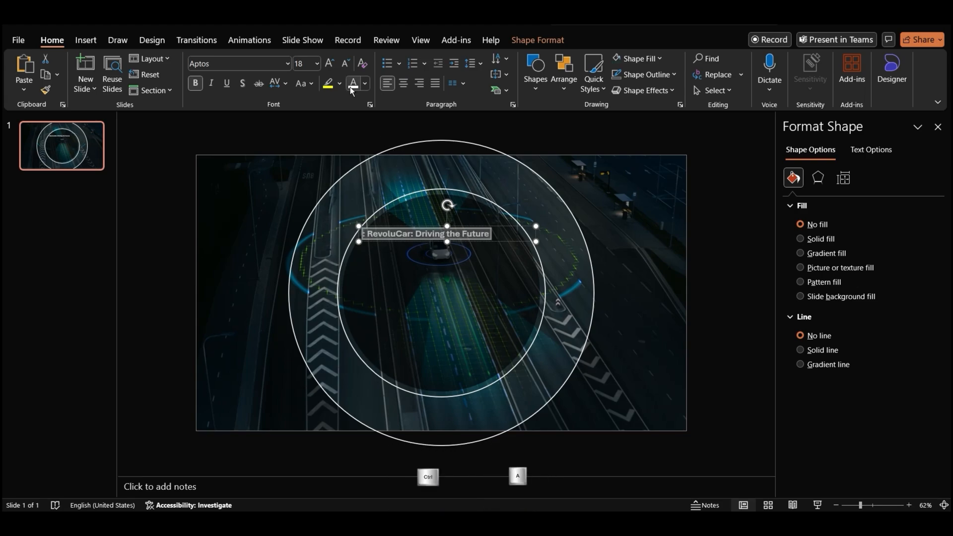
left_click(329, 63)
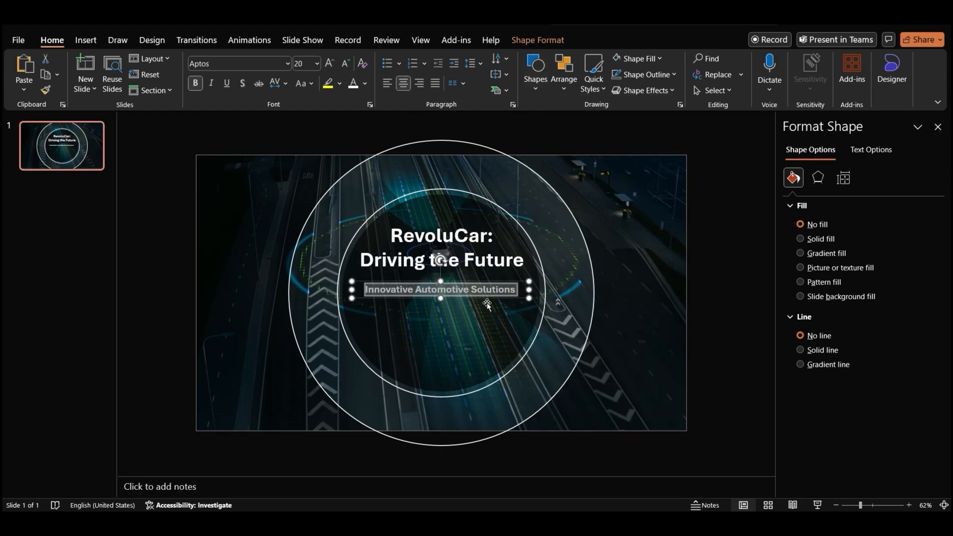
key("ctrl+v")
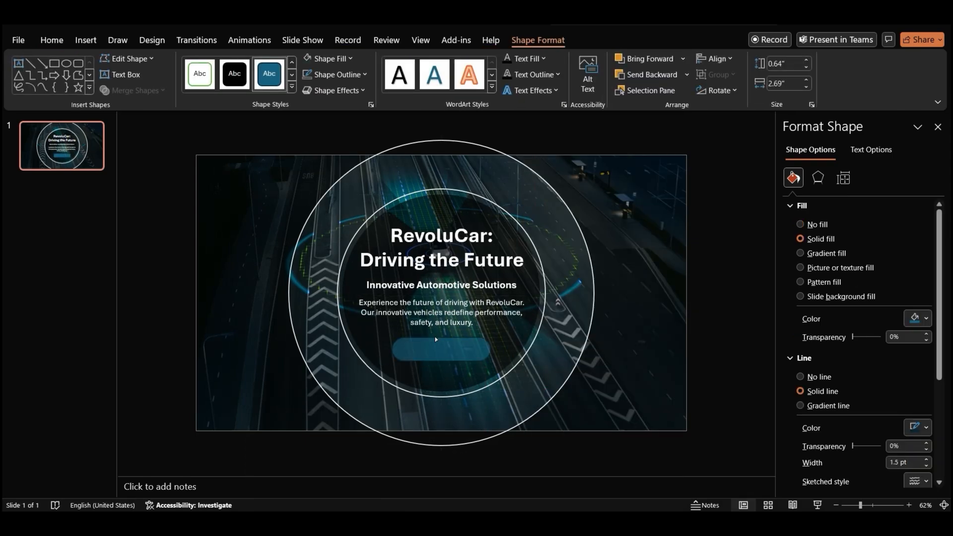
Remove the Explore Now button's outline, shrink its label font, and add the description text
left_click(441, 350)
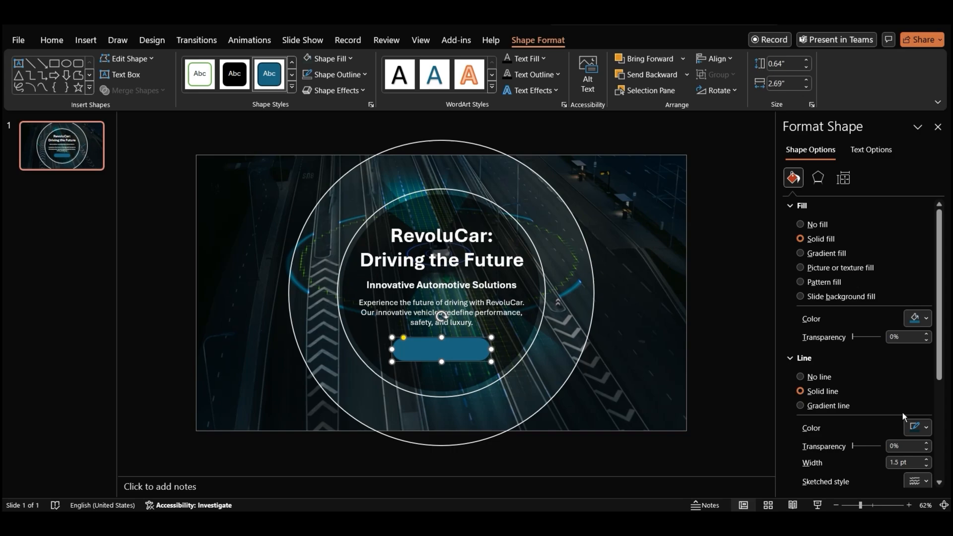
left_click(801, 377)
type("Explore Now")
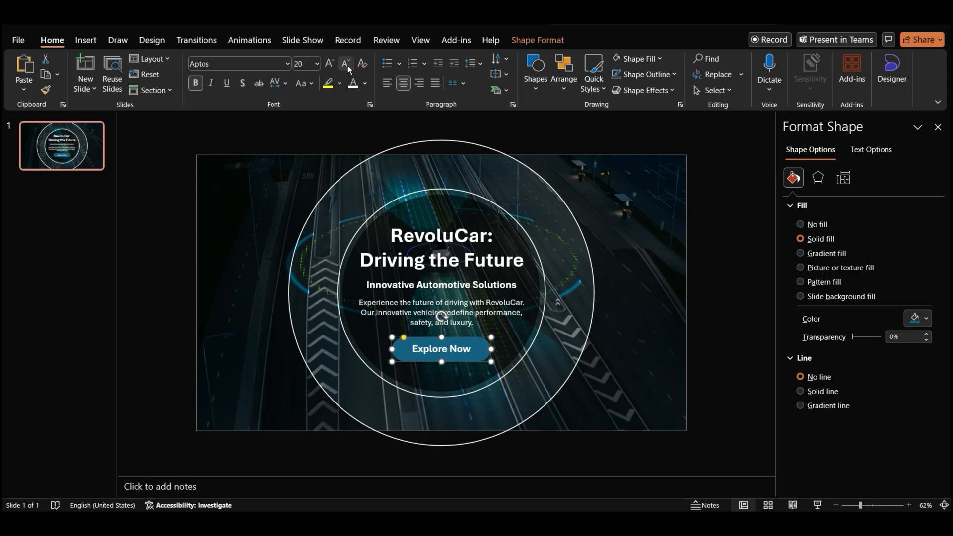
left_click(344, 64)
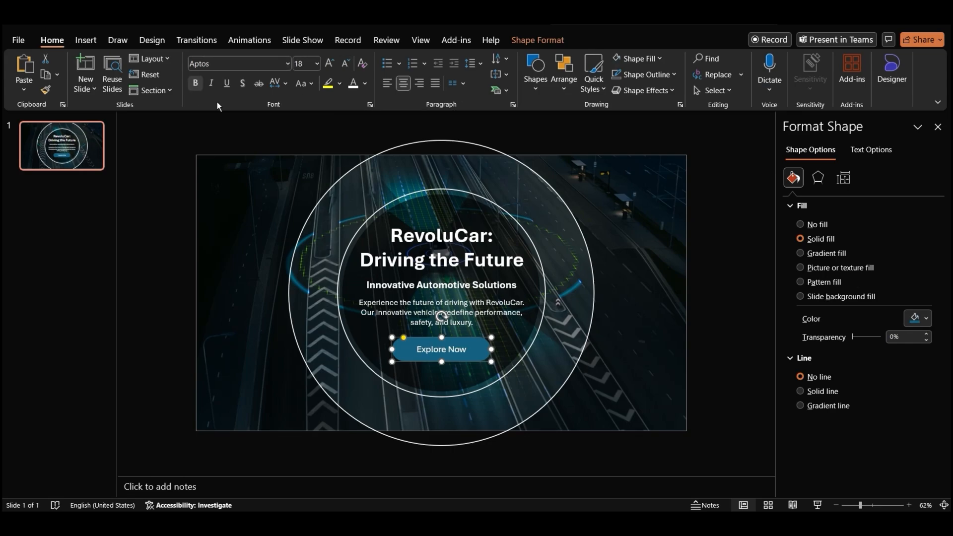
mouse_move(602, 335)
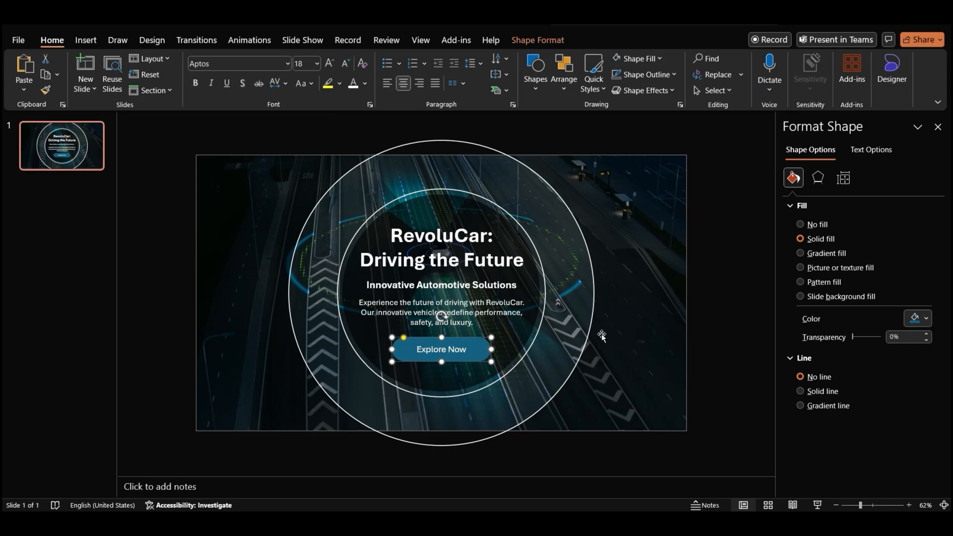
left_click(926, 318)
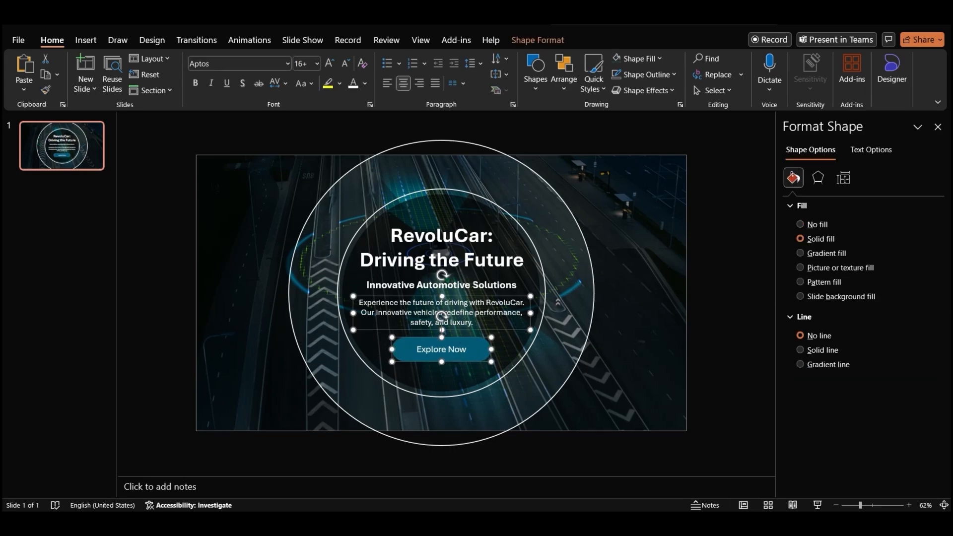
Group the title, subtitle, description and button, and align the group to the slide centre
key("shift+Left")
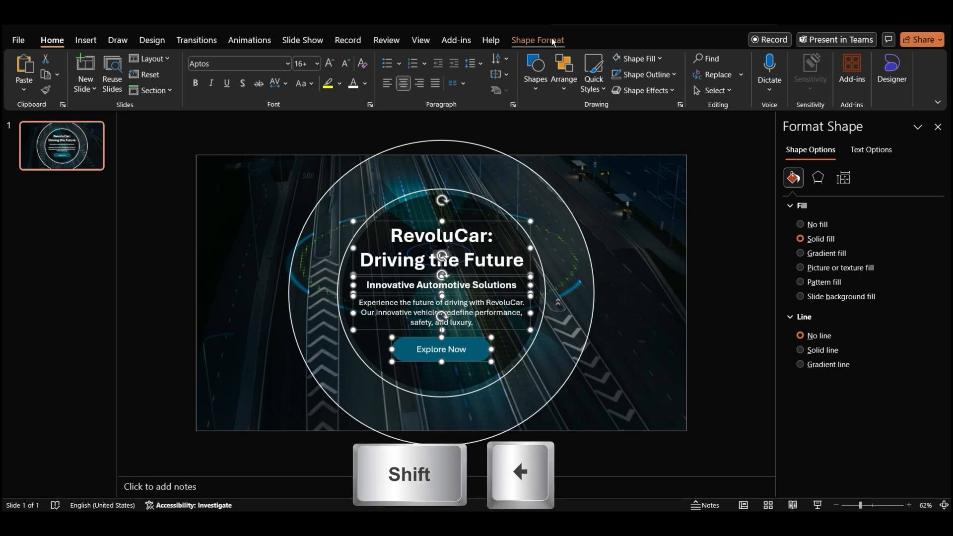
left_click(715, 58)
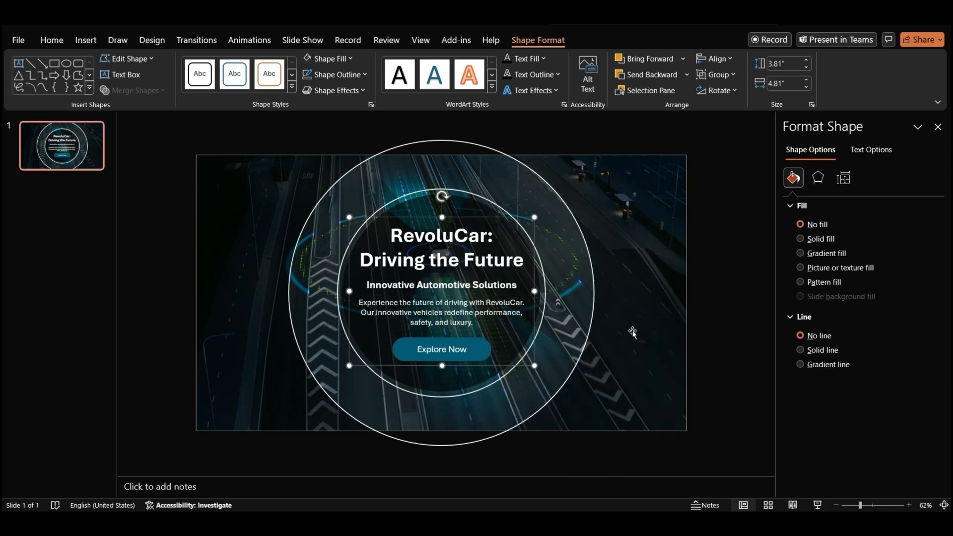
left_click(716, 59)
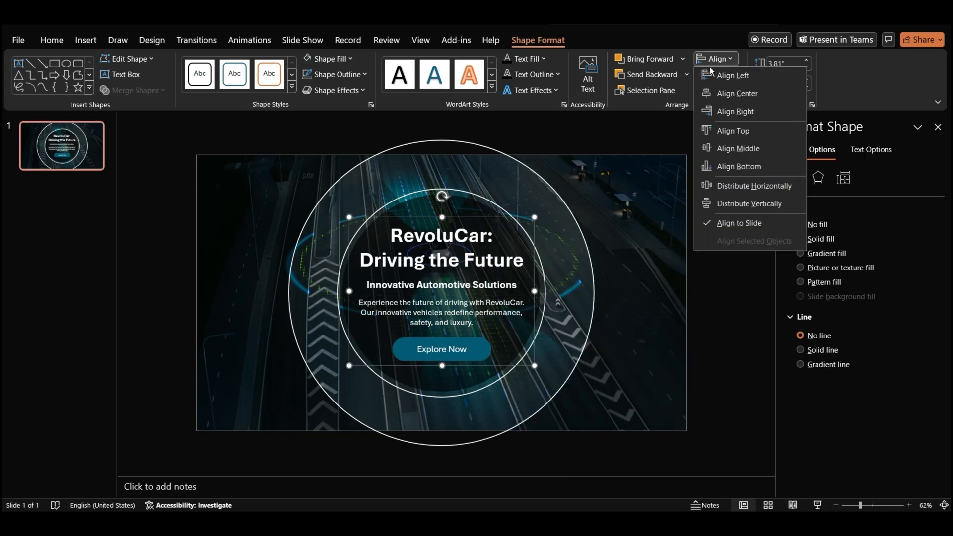
mouse_move(739, 149)
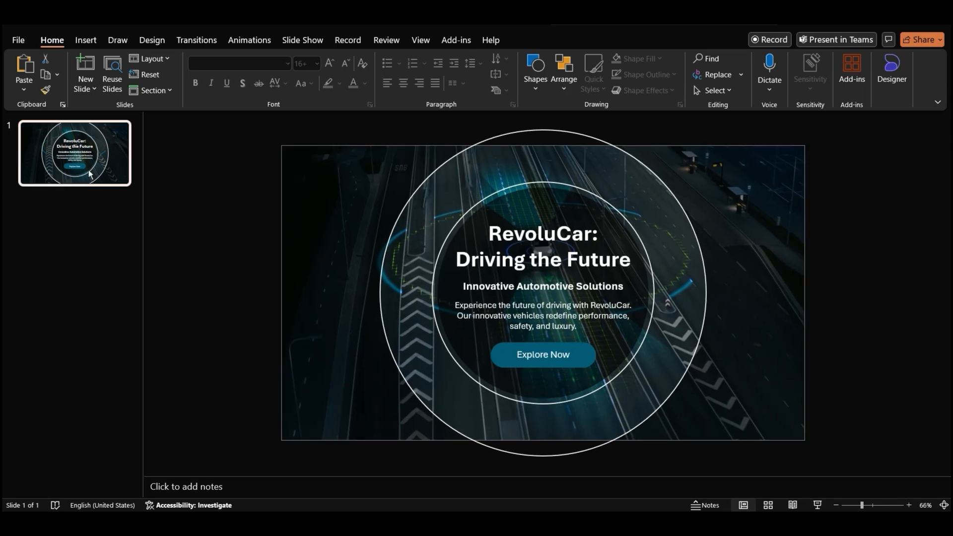
Duplicate slide 1 and cut the full-slide overlay from the new slide 2
key("Ctrl+d")
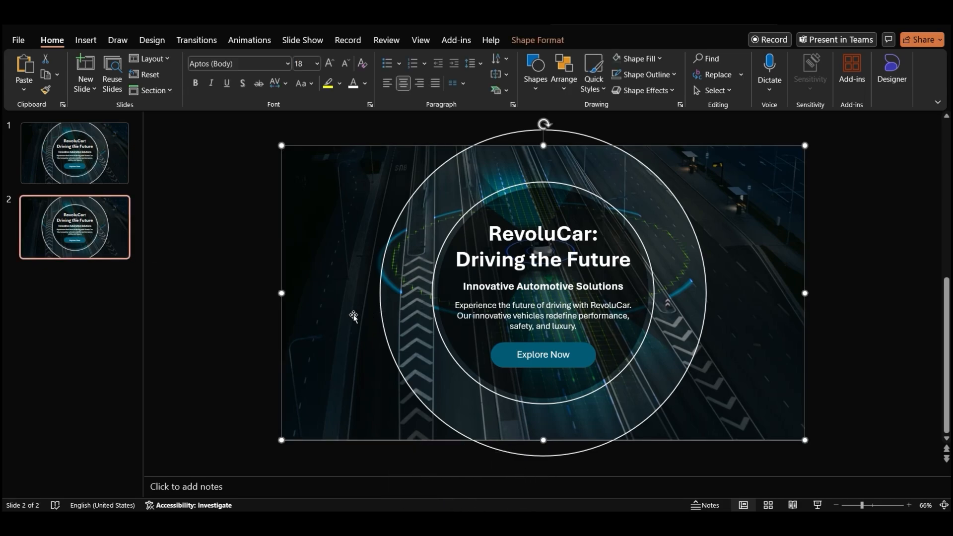
mouse_move(355, 320)
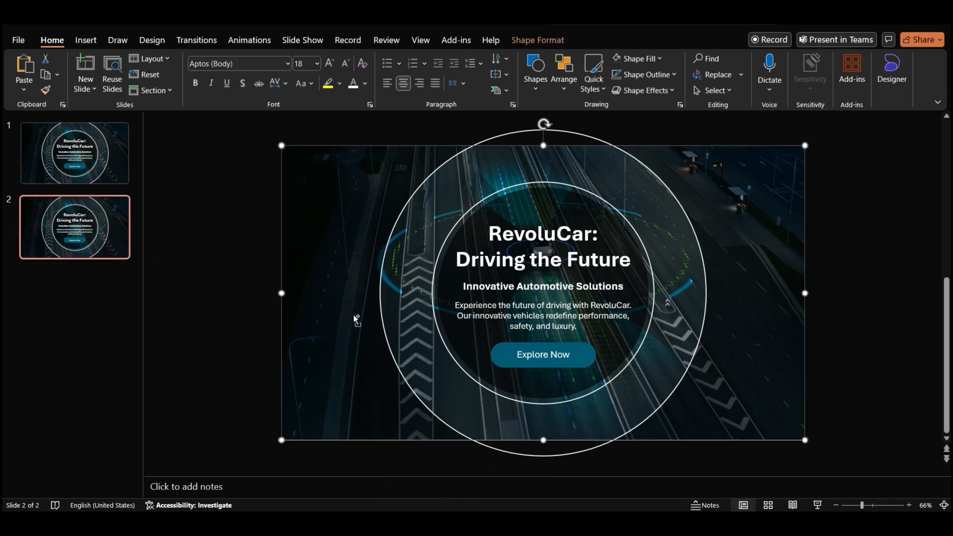
key("ctrl+x")
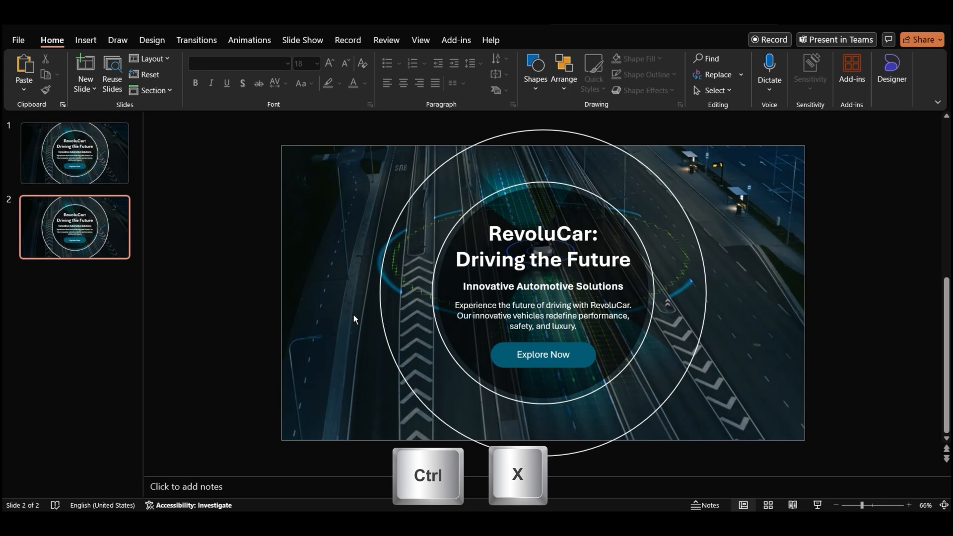
Set slide 2's background to 'Introducing the RevoluCar Lineup.jpg' from file
right_click(355, 319)
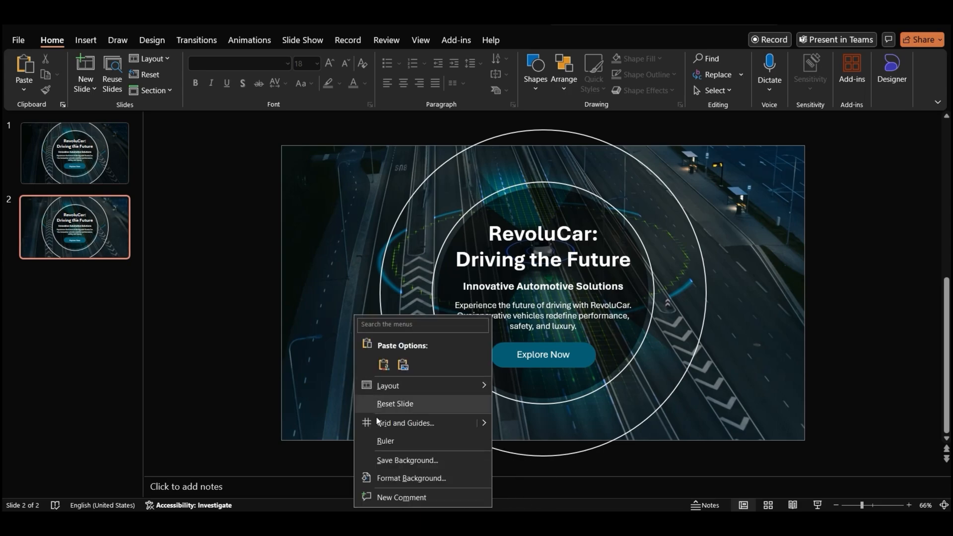
left_click(411, 477)
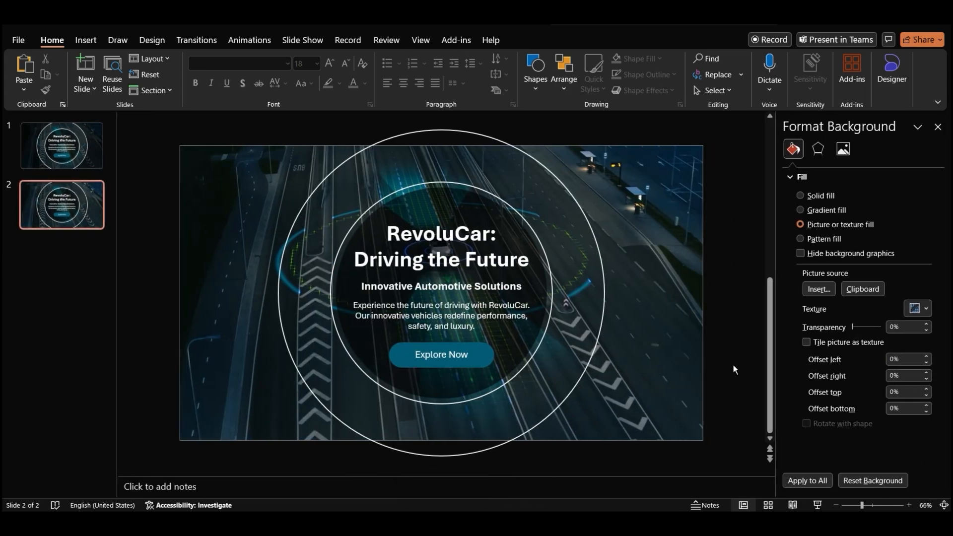
left_click(818, 292)
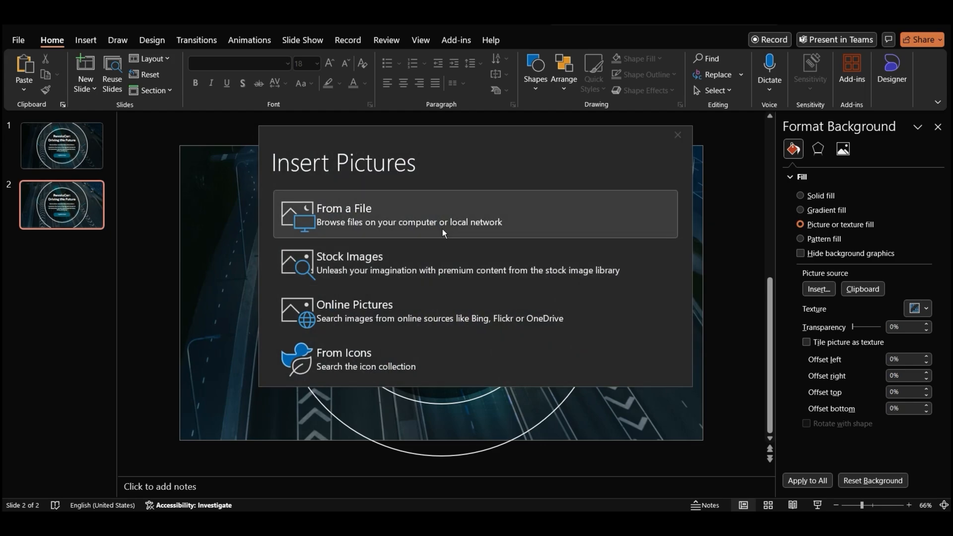
left_click(343, 214)
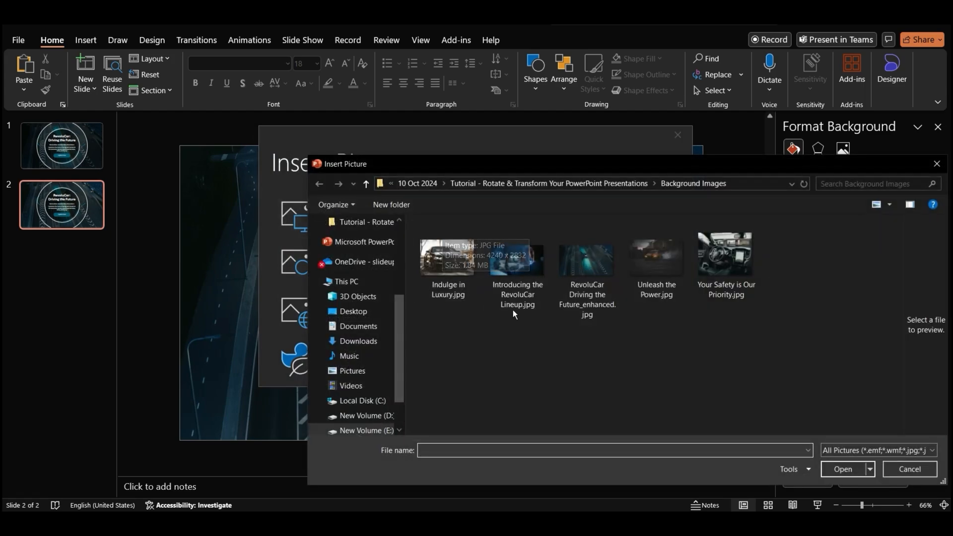
left_click(518, 257)
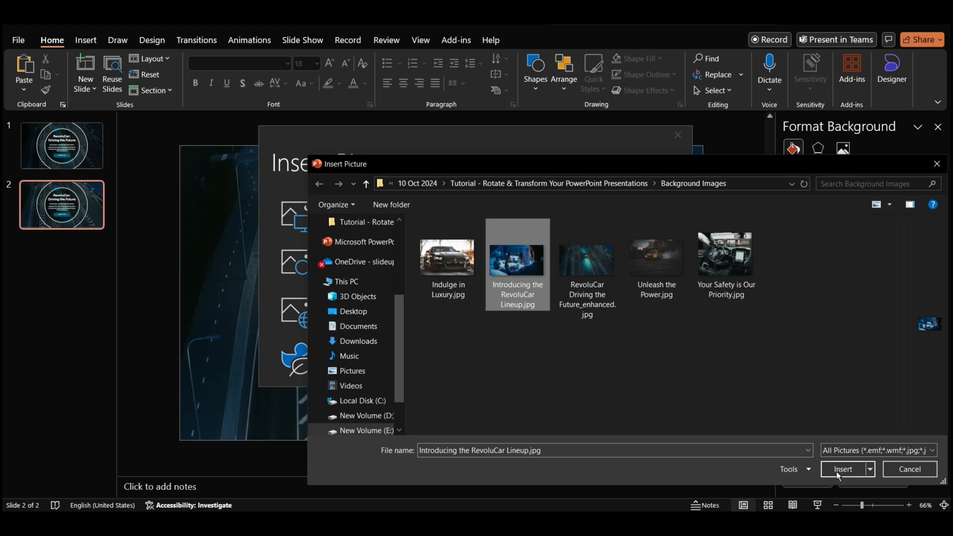
left_click(843, 468)
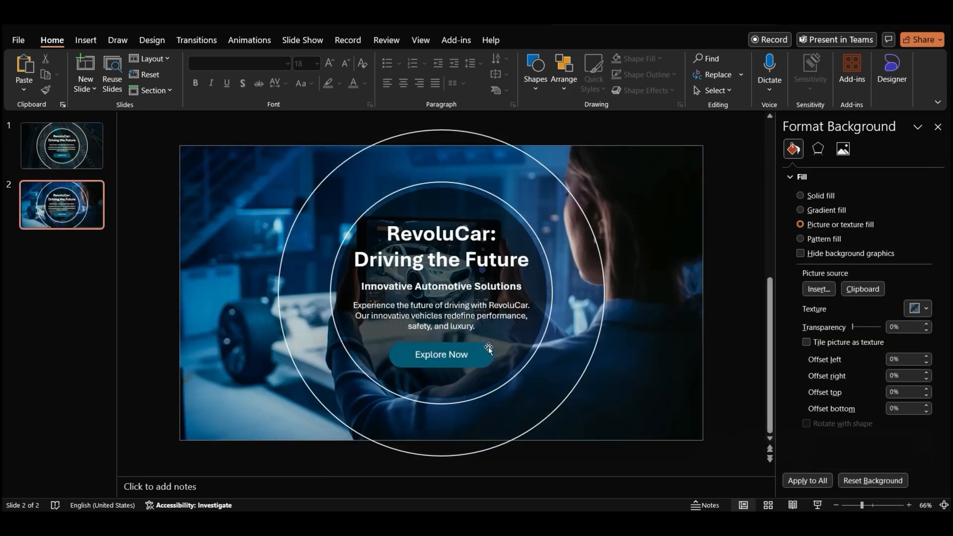
Paste the dark overlay onto slide 2 and send it behind the text
key("ctrl+v")
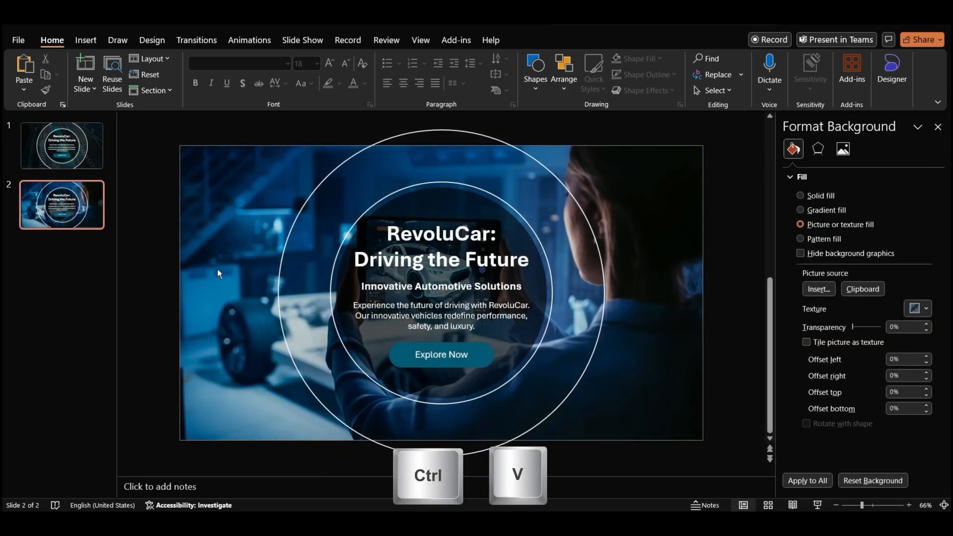
key("ctrl+v")
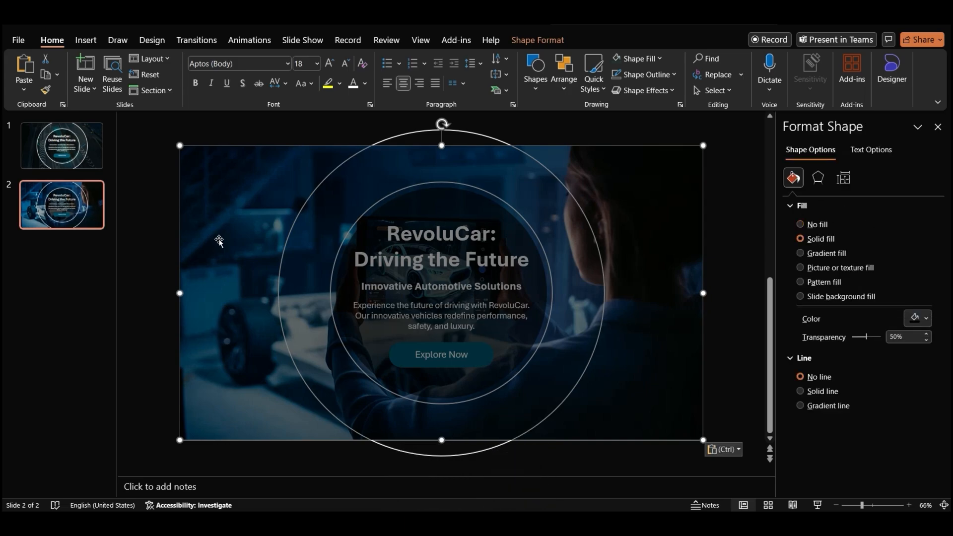
right_click(219, 241)
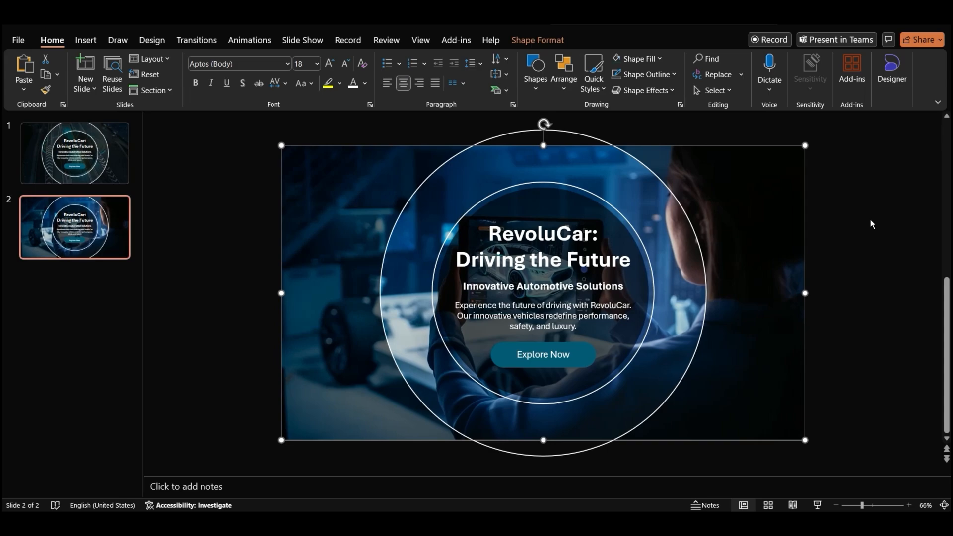
Paste 'Introducing the RevoluCar Lineup' as the title, keeping text only
right_click(542, 255)
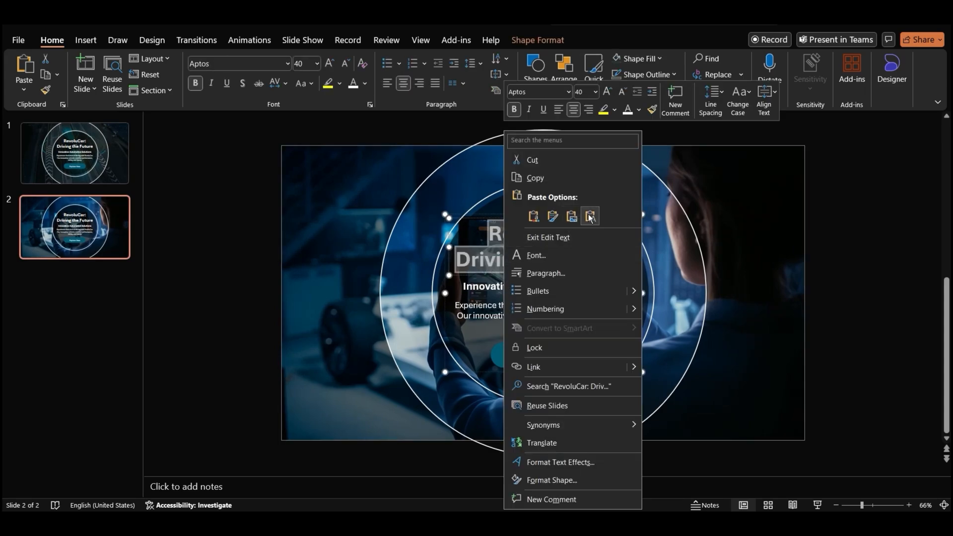
left_click(588, 216)
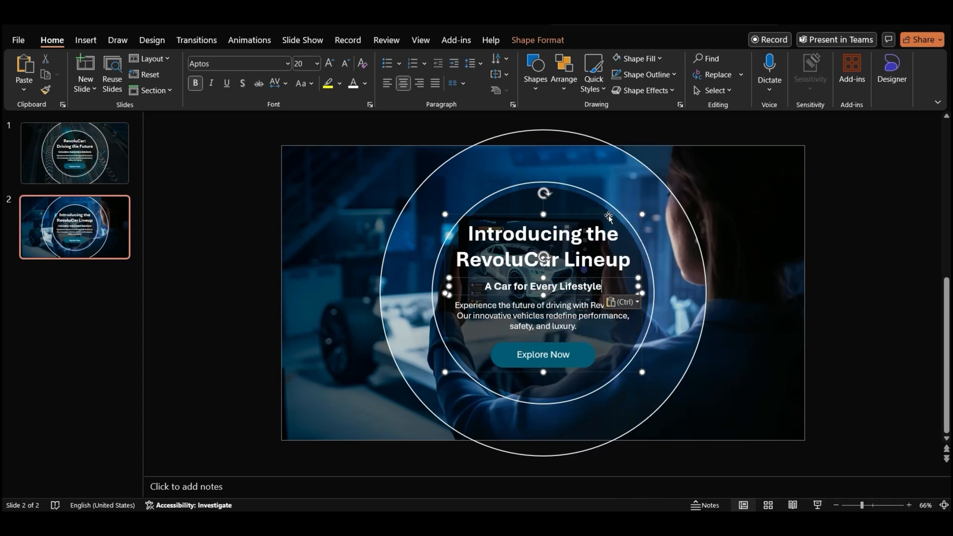
right_click(543, 310)
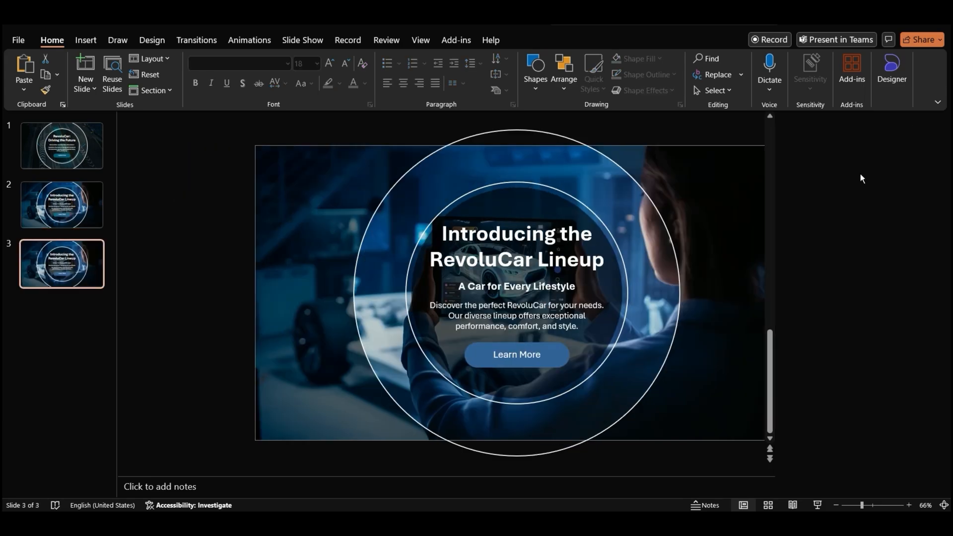
Insert the Unleash the Power photo as slide 3's background
left_click(655, 257)
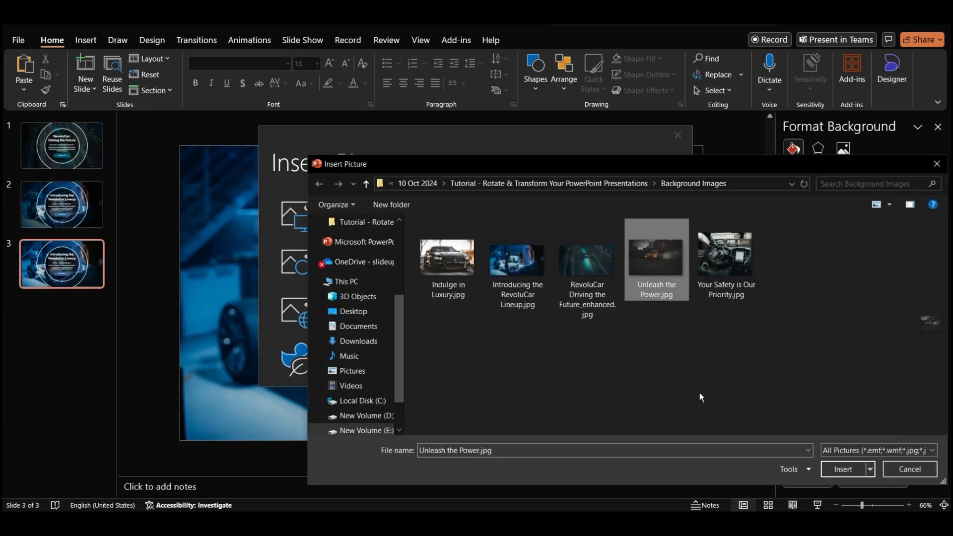
left_click(842, 469)
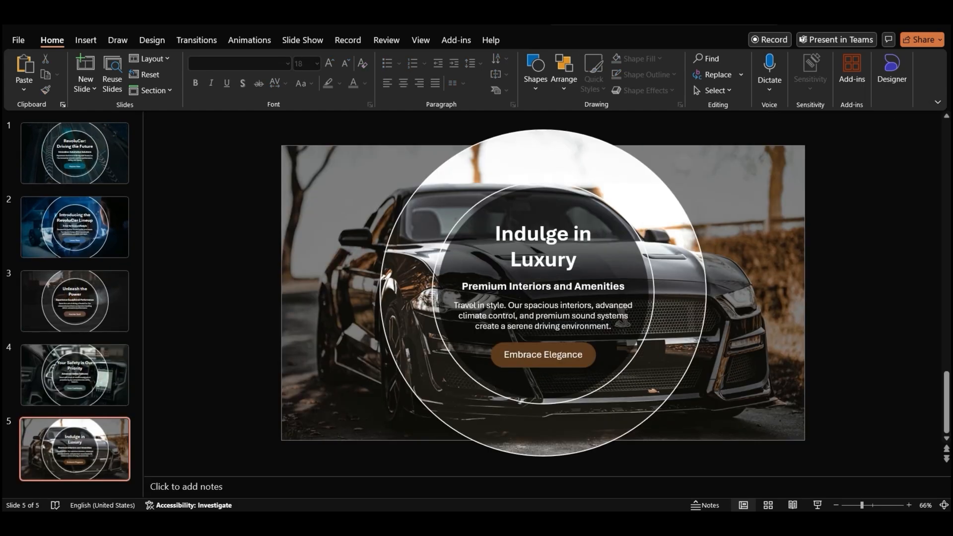
Review the slide thumbnails and return to the RevoluCar: Driving the Future slide
left_click(74, 152)
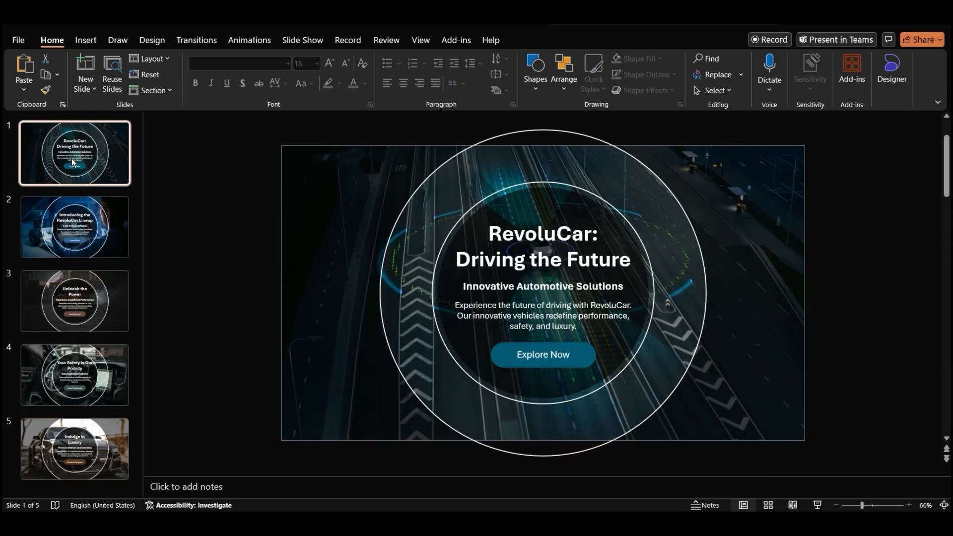
left_click(74, 227)
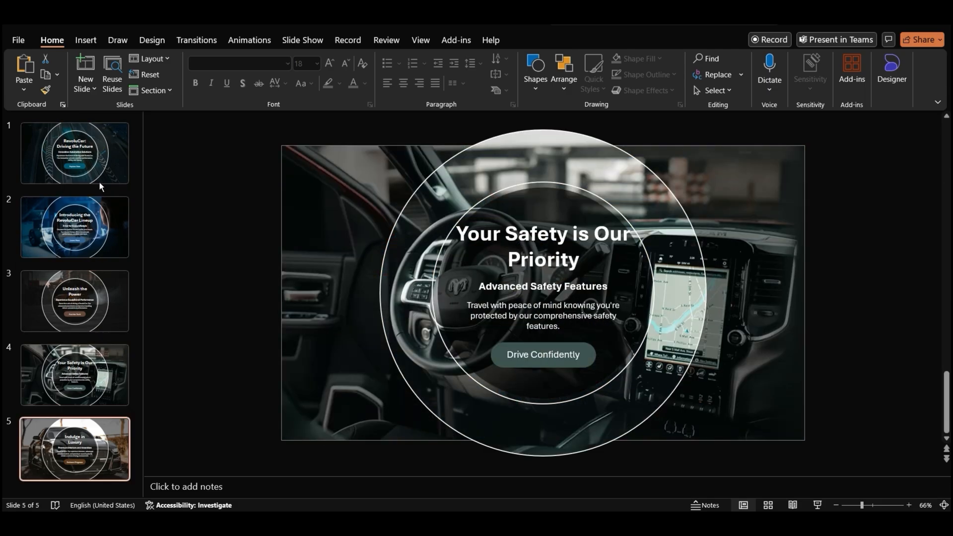
left_click(74, 153)
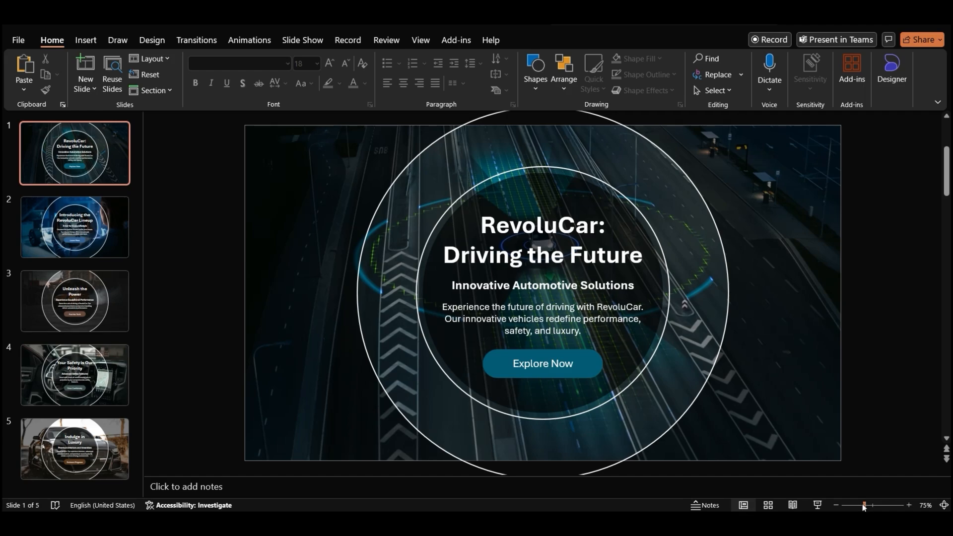
Zoom out and check the circles on slides 2 through 5
left_click(837, 507)
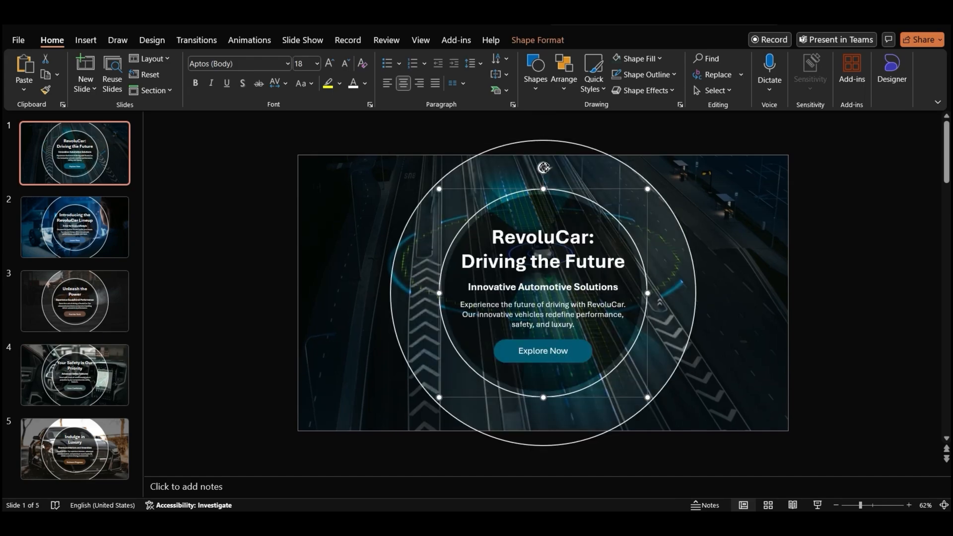
left_click(74, 227)
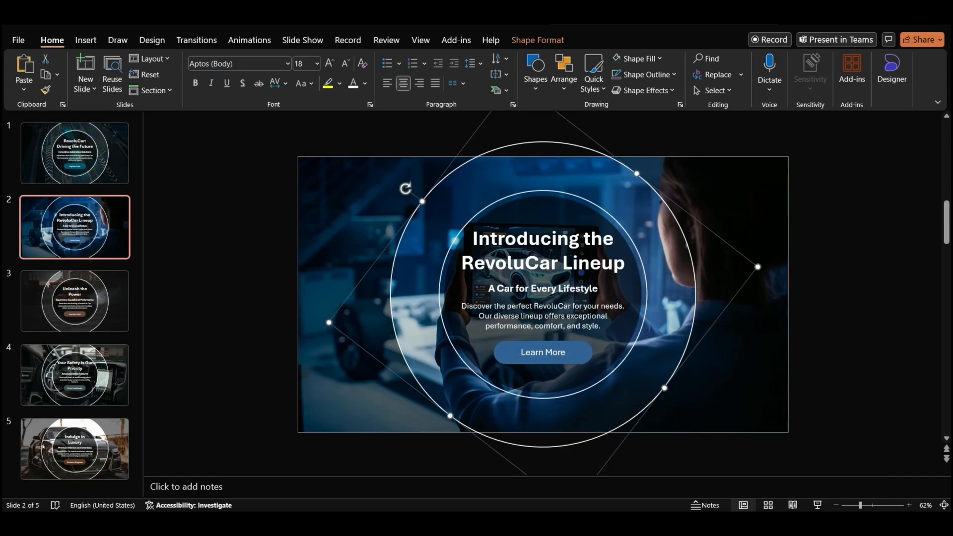
left_click(74, 301)
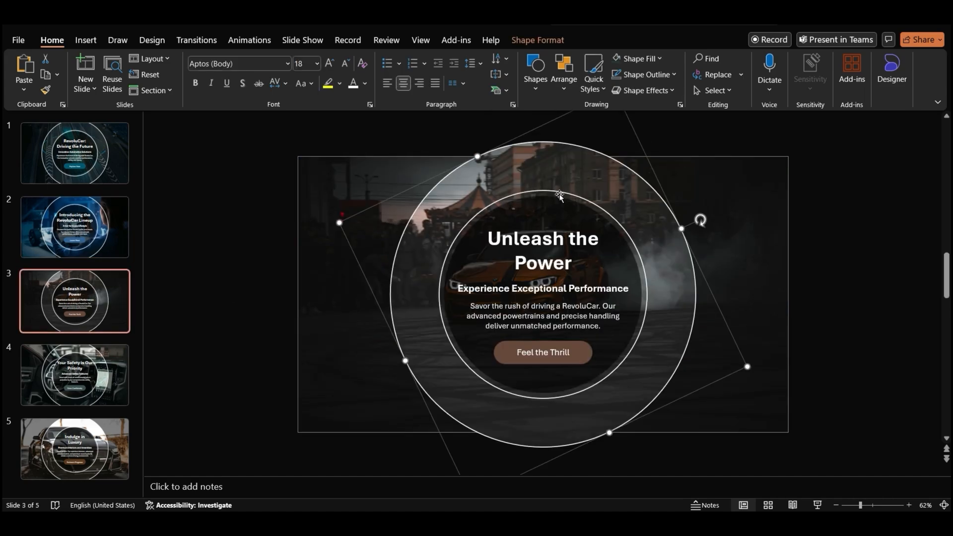
left_click(74, 375)
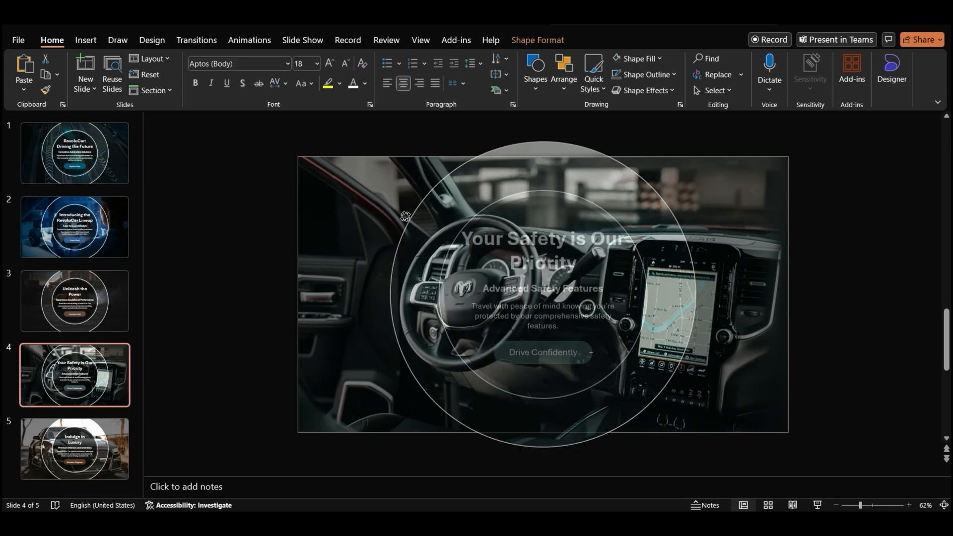
left_click(74, 449)
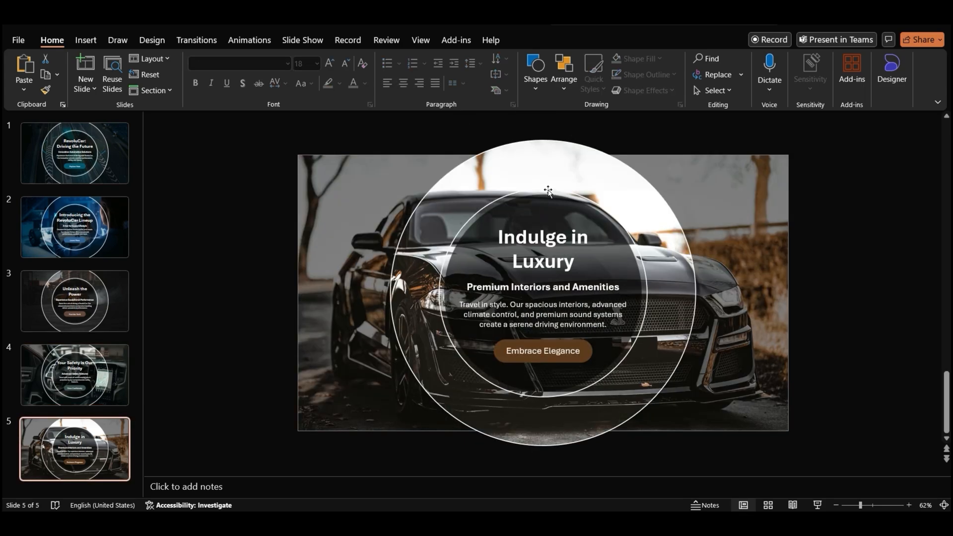
left_click(544, 190)
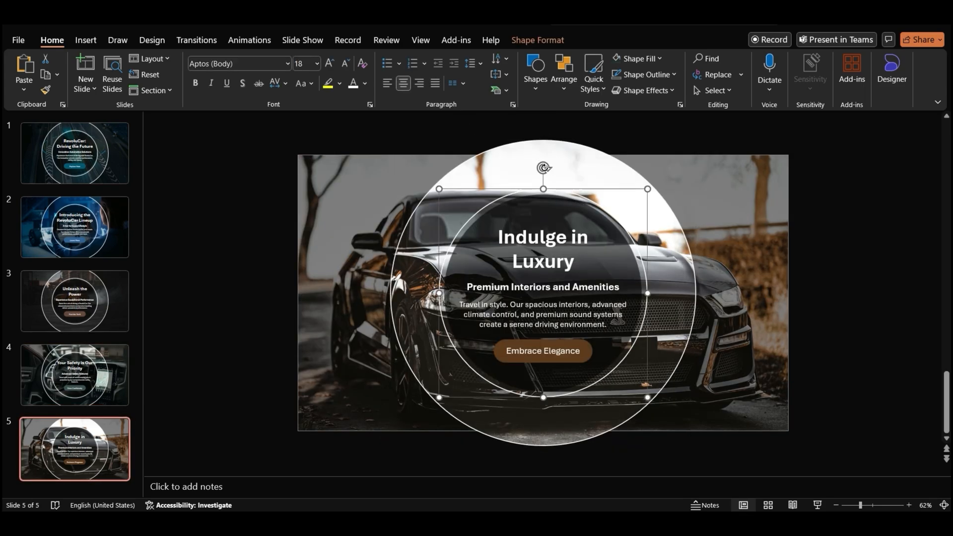
Apply the Morph transition to all five slides and start the slide show
left_click(74, 153)
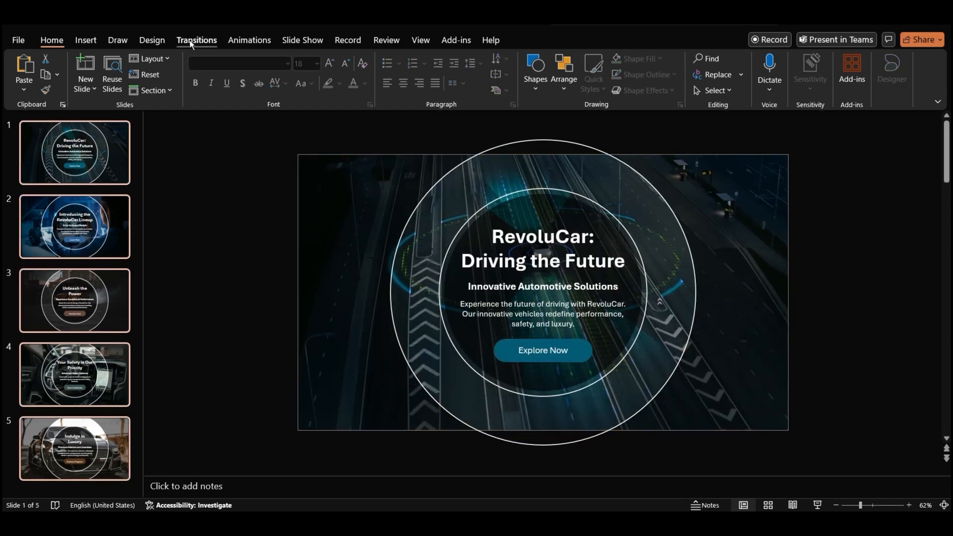
left_click(197, 40)
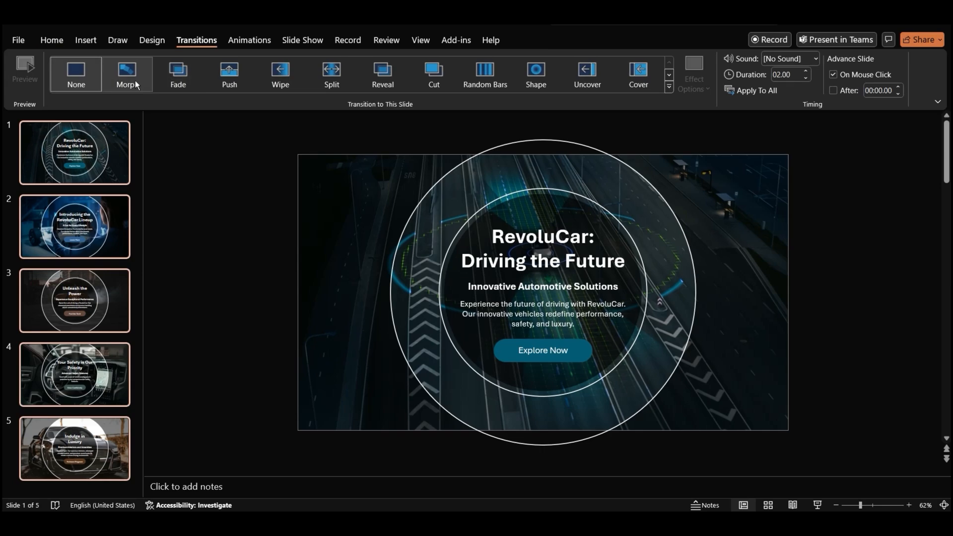
left_click(127, 74)
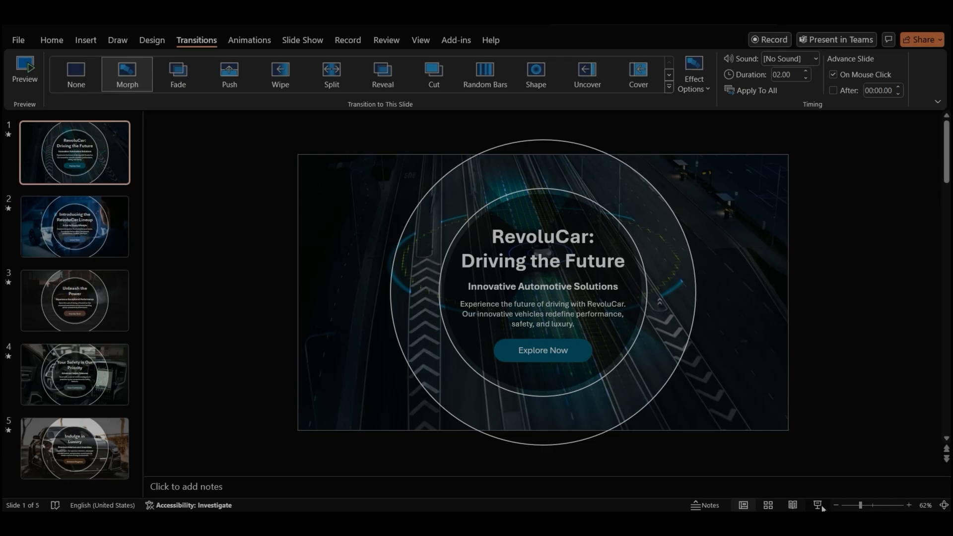
left_click(818, 506)
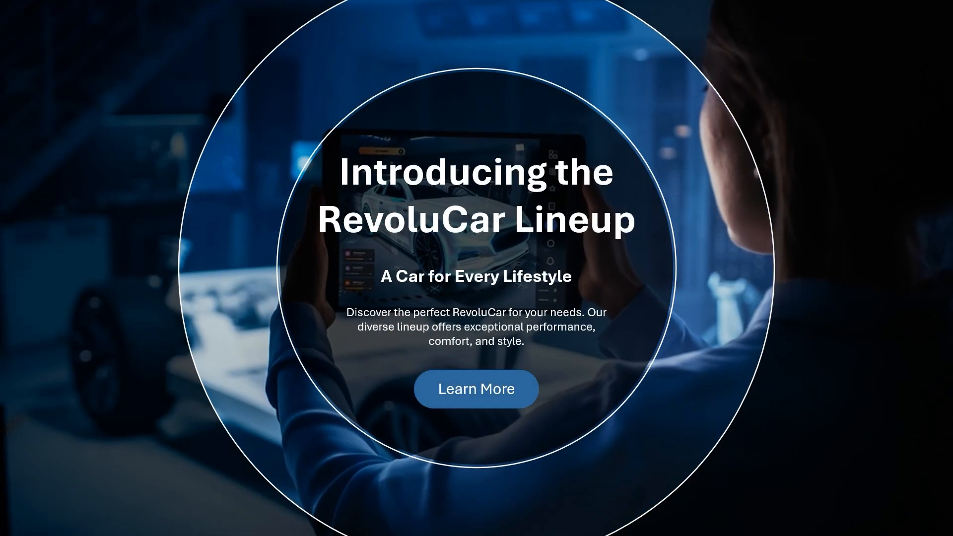